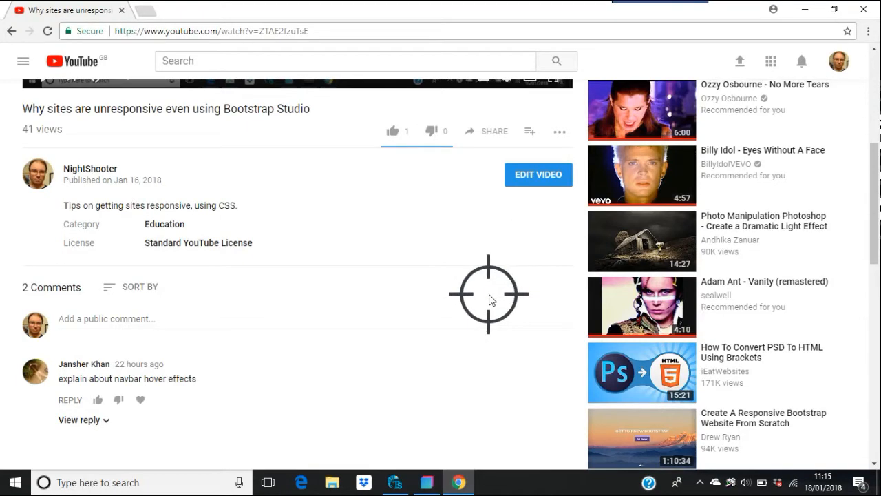
{"action": "mouse_move", "coordinate": [473, 304]}
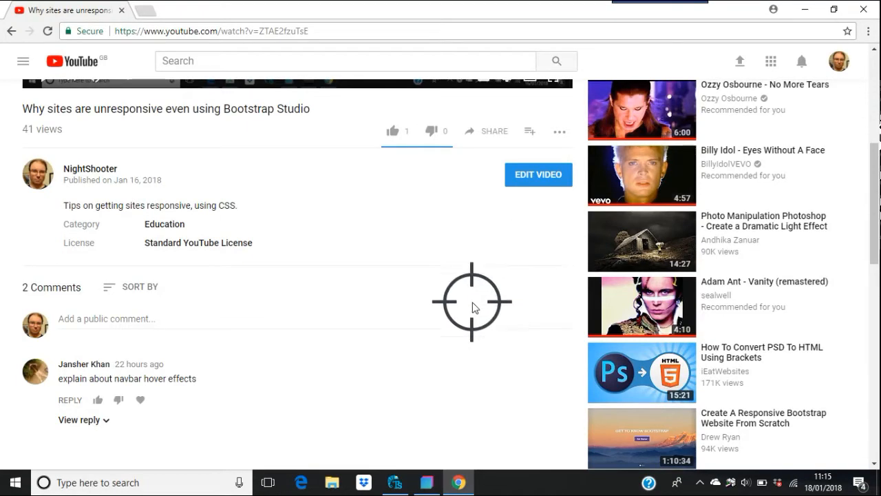
{"action": "mouse_move", "coordinate": [441, 319]}
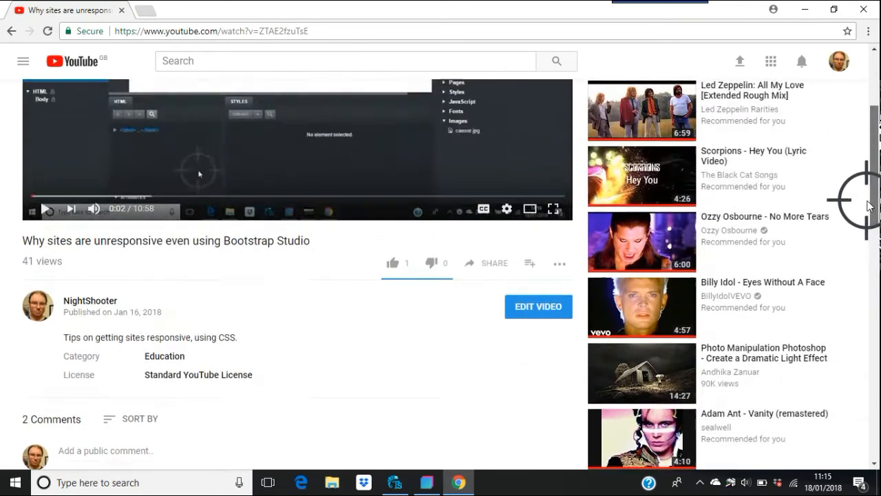
Scroll through the navbar's Custom Code in Bootstrap Studio, then bring up new.html in TweakStyle
{"action": "scroll", "scroll_direction": "down", "scroll_amount": 3}
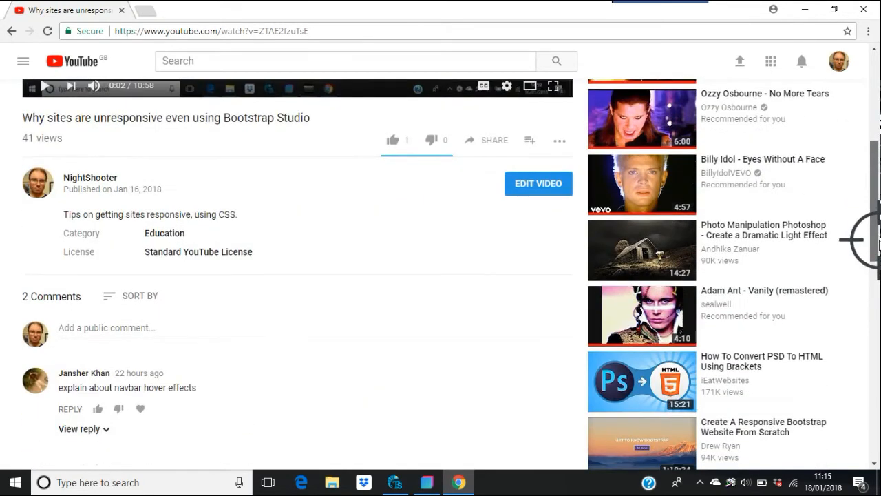
{"action": "scroll", "scroll_direction": "down", "scroll_amount": 3}
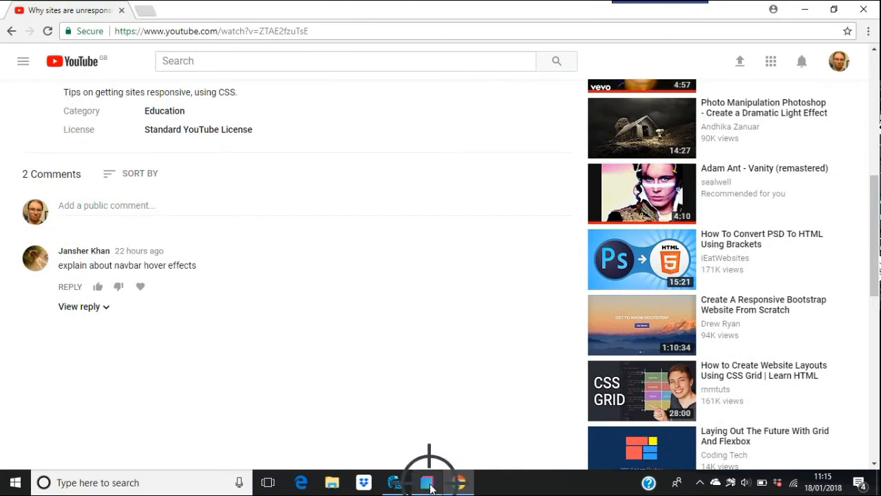
{"action": "left_click", "coordinate": [426, 481]}
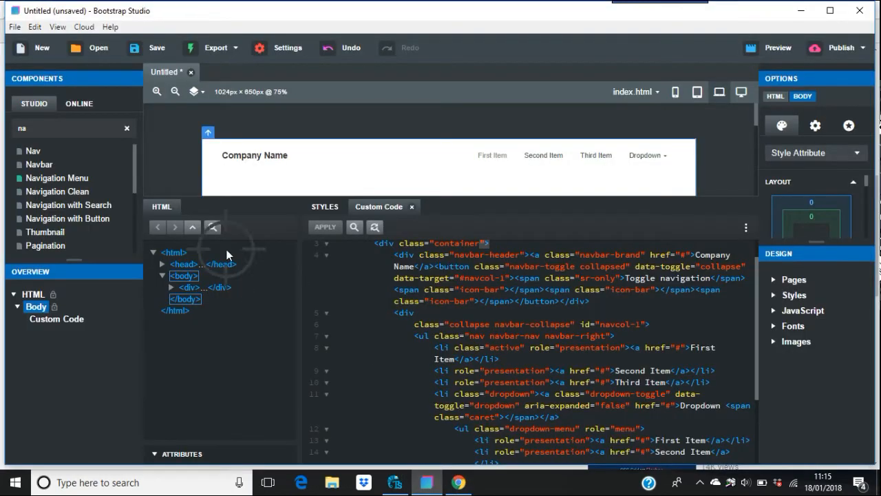
{"action": "mouse_move", "coordinate": [58, 191]}
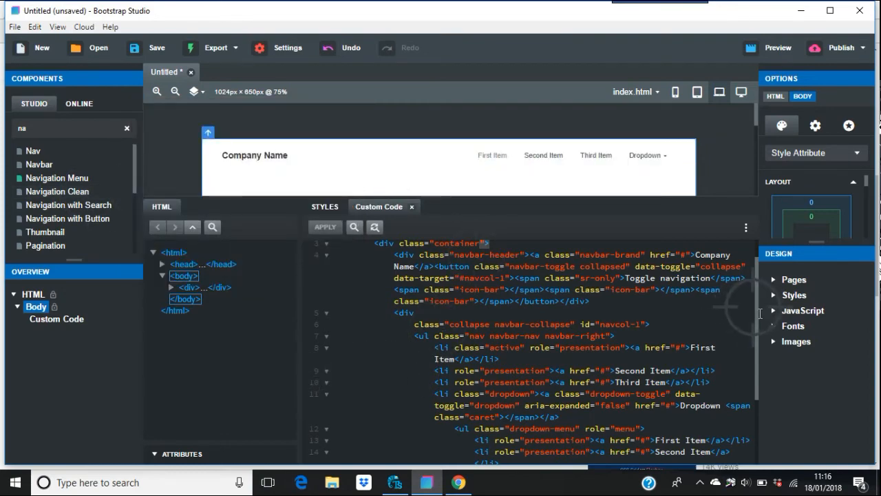
{"action": "scroll", "scroll_direction": "down", "scroll_amount": 3}
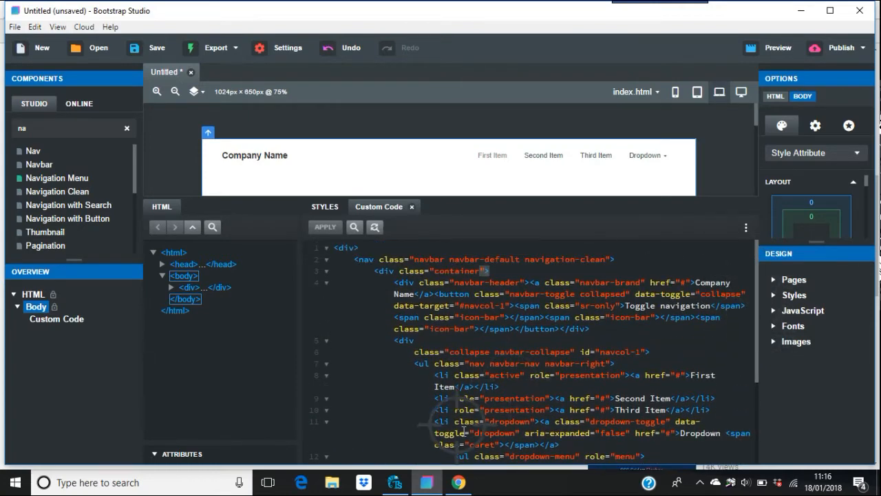
{"action": "left_click", "coordinate": [395, 482]}
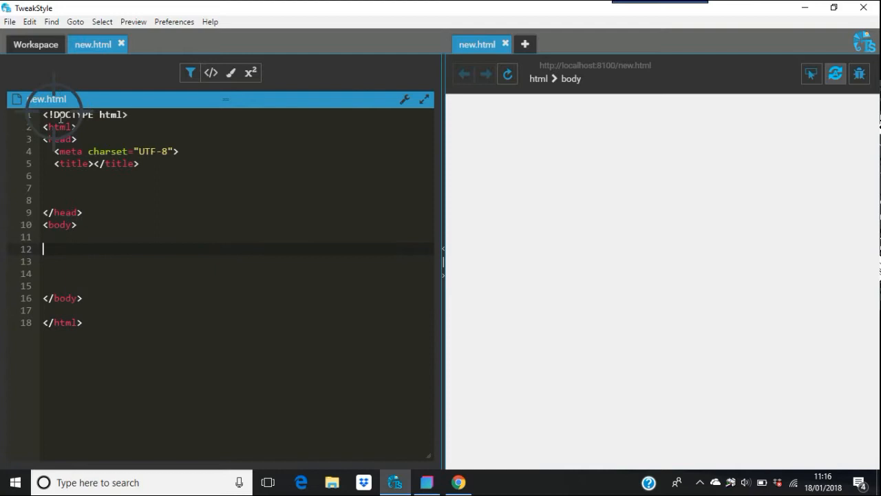
{"action": "mouse_move", "coordinate": [91, 268]}
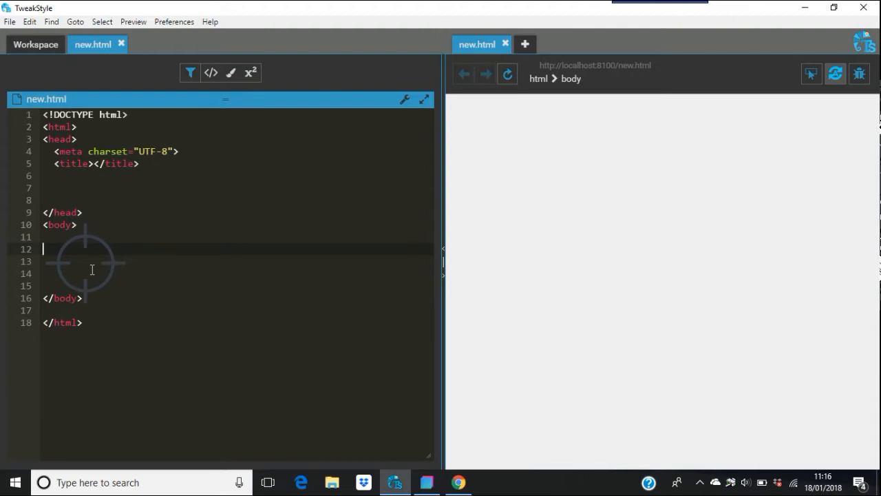
Expand the Emmet abbreviation a*3 into three empty anchors in the body
{"action": "type", "text": "a"}
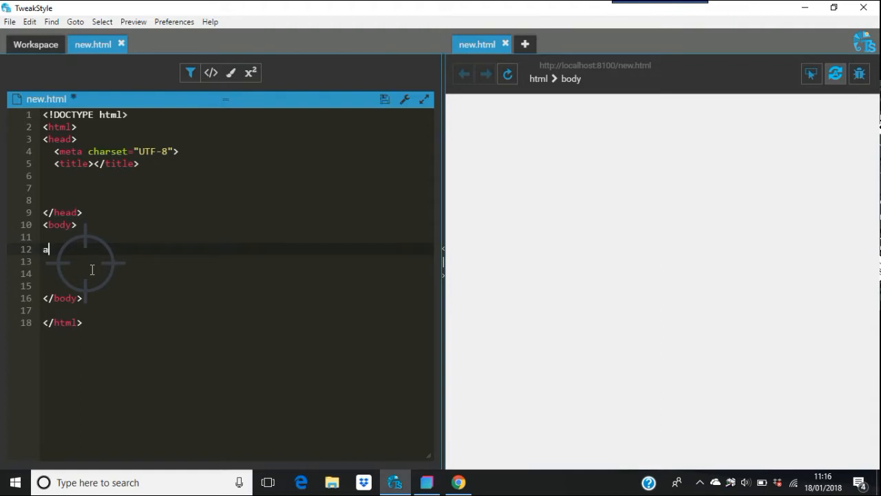
{"action": "type", "text": "*"}
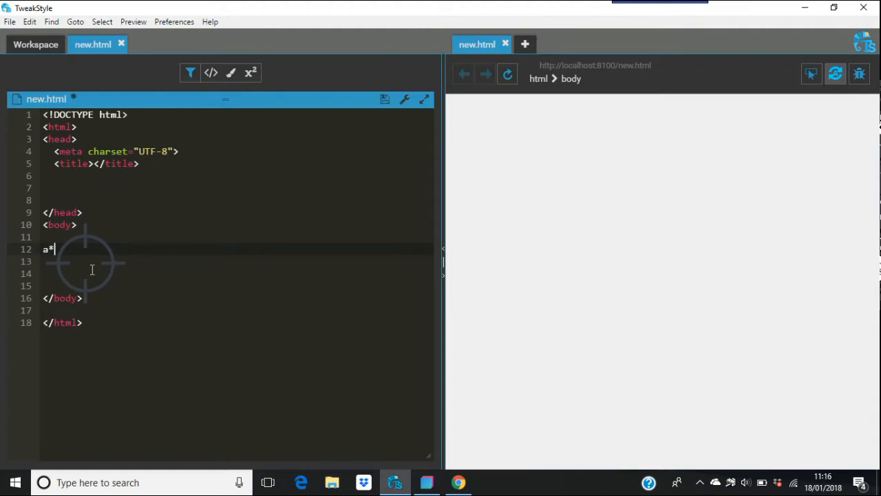
{"action": "type", "text": "3"}
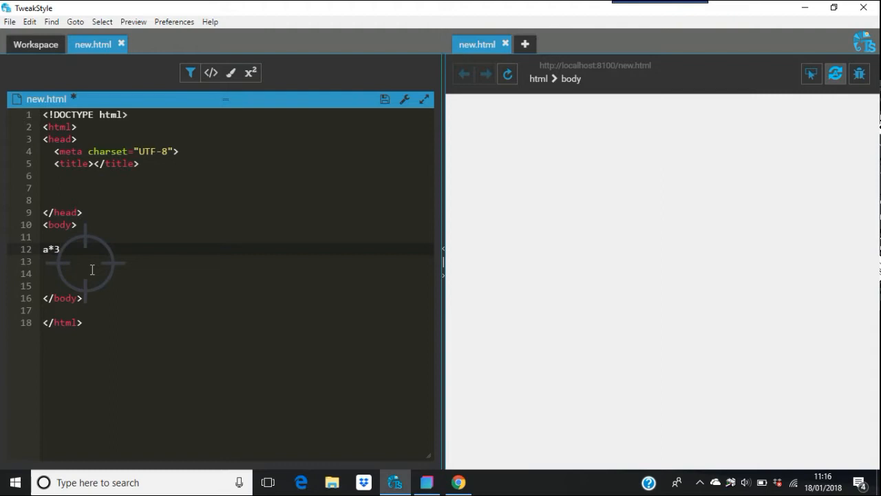
{"action": "key", "text": "Tab"}
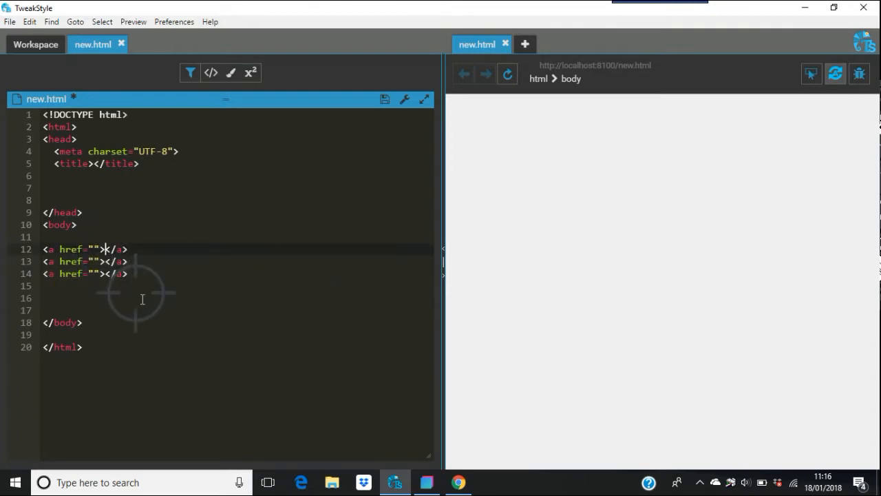
{"action": "mouse_move", "coordinate": [165, 319]}
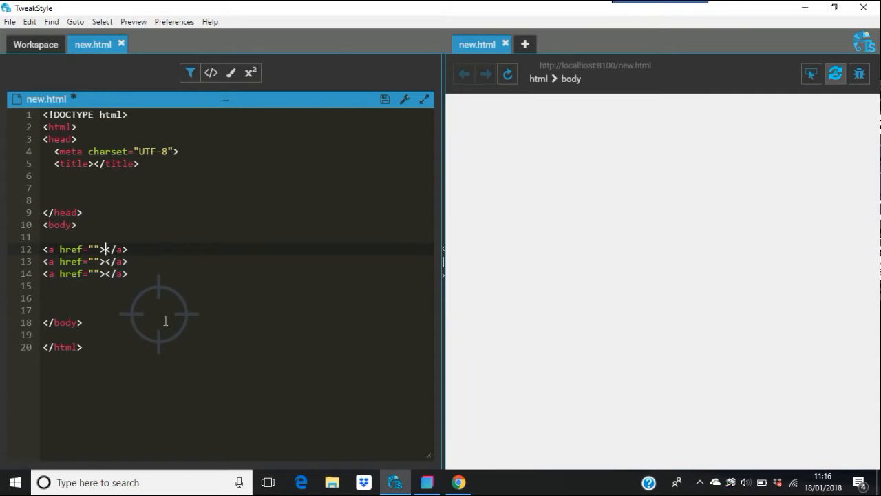
Label the three anchors Home, Services and Contact
{"action": "type", "text": "Home"}
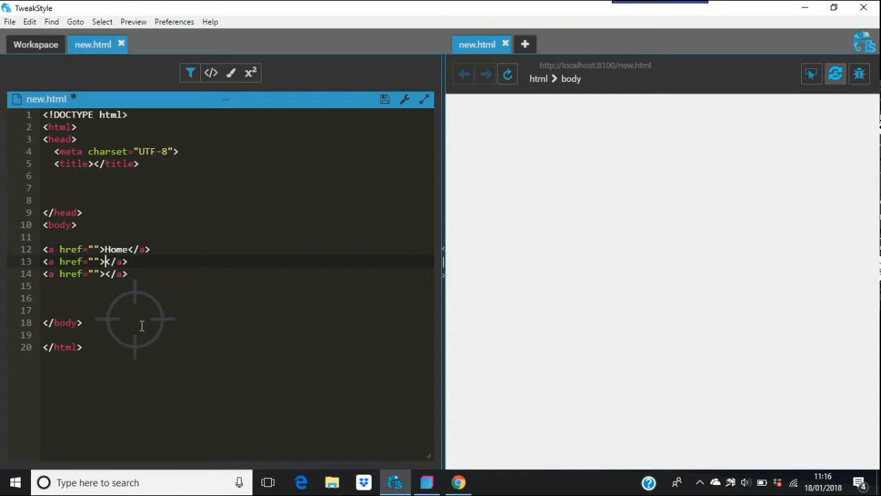
{"action": "type", "text": "S"}
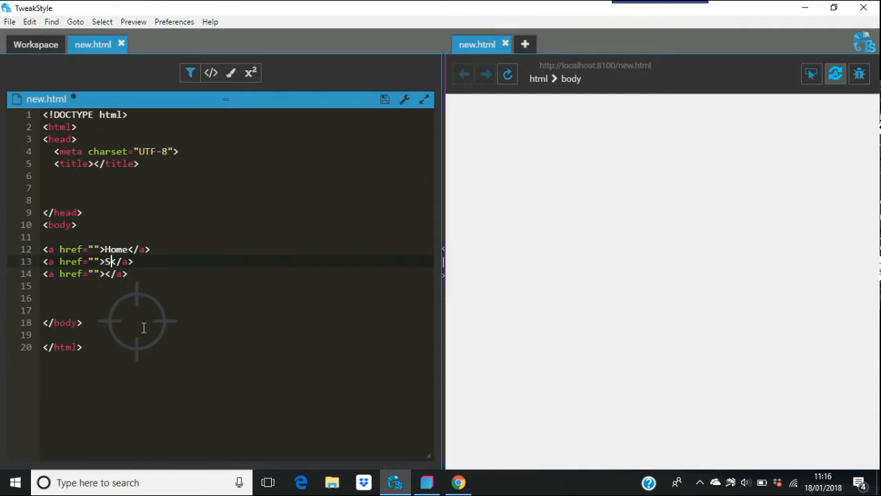
{"action": "type", "text": "ervices"}
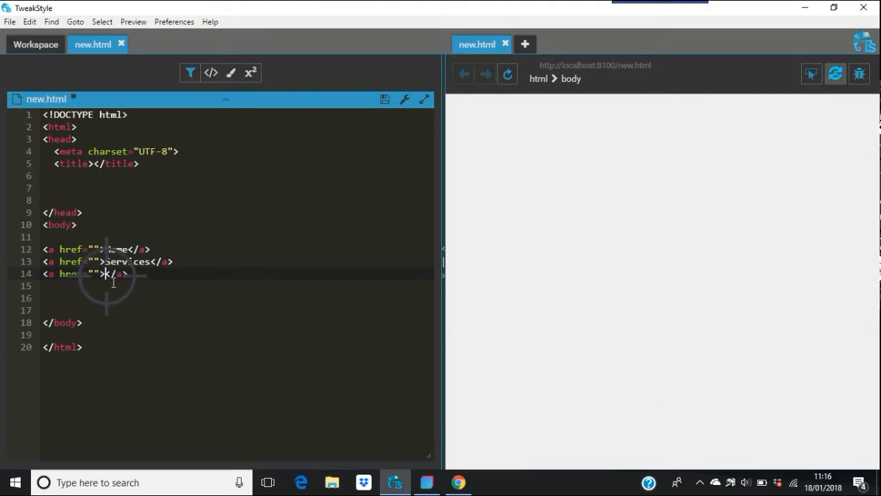
{"action": "type", "text": "Contact"}
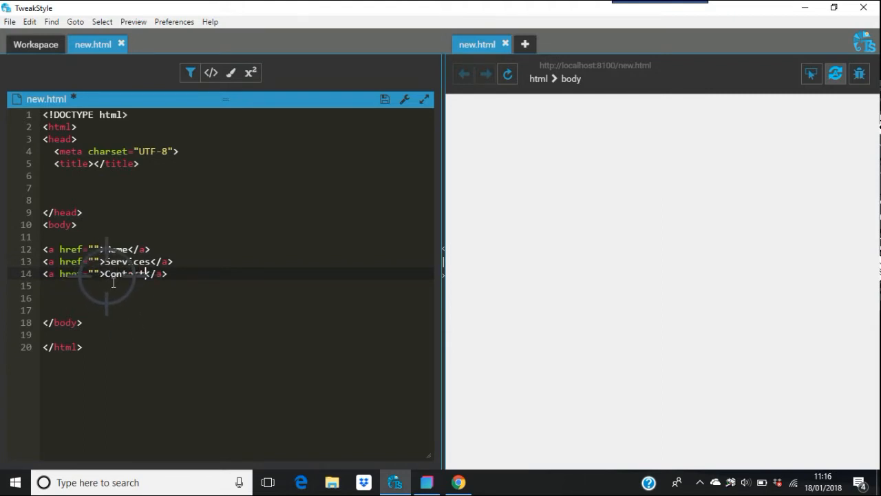
{"action": "mouse_move", "coordinate": [247, 299]}
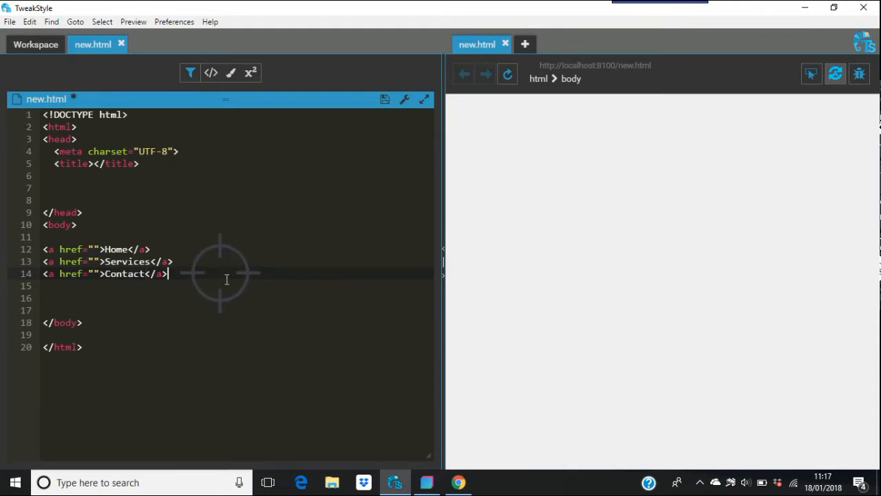
Add an li below the links reading 'I am a list item'
{"action": "key", "text": "Enter"}
{"action": "type", "text": "<li></li>"}
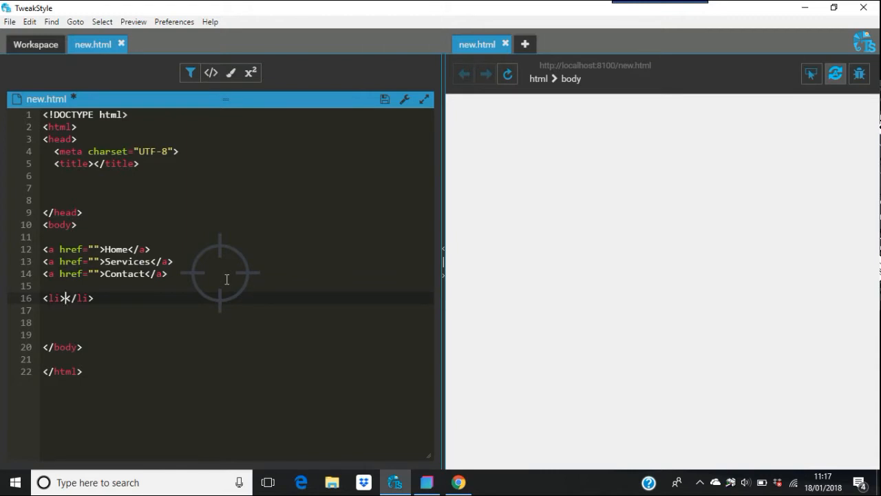
{"action": "type", "text": "I am"}
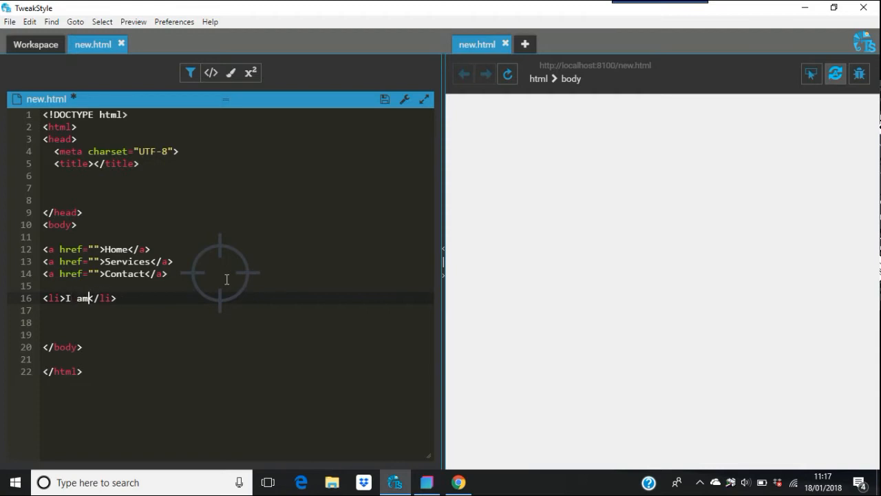
{"action": "type", "text": "a list item"}
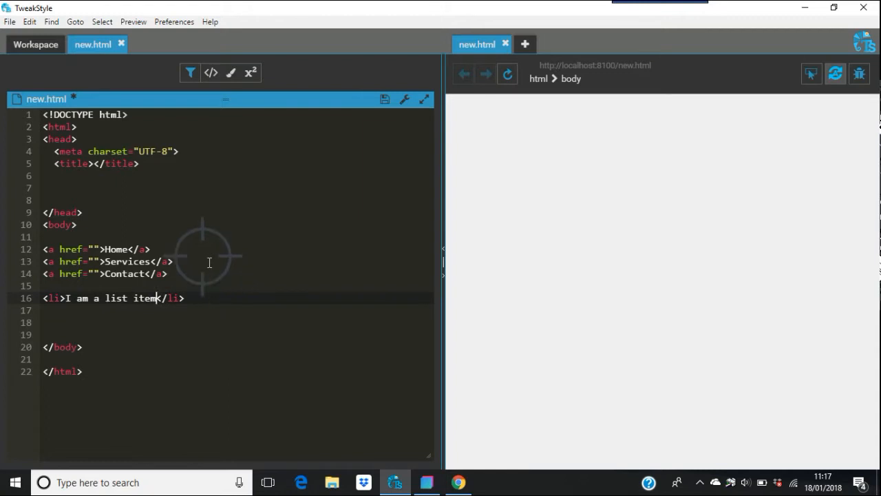
{"action": "left_click", "coordinate": [8, 22]}
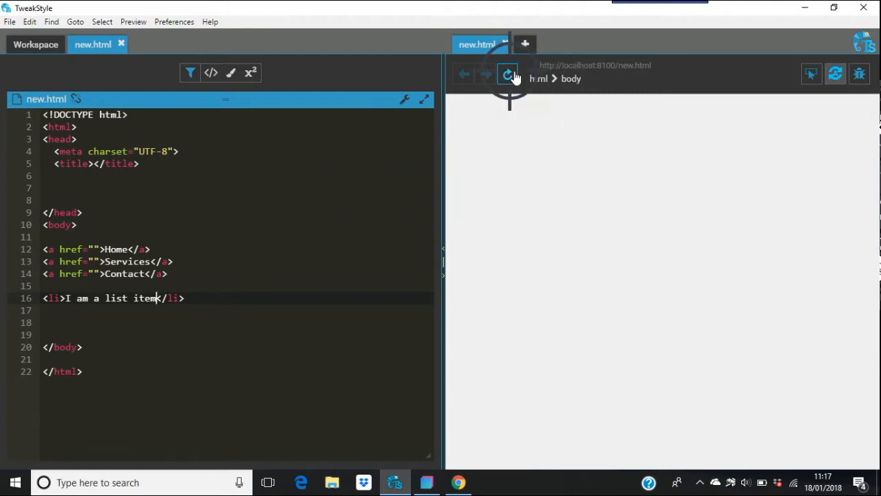
Refresh the preview so it renders the three links above the bulleted list item
{"action": "left_click", "coordinate": [507, 75]}
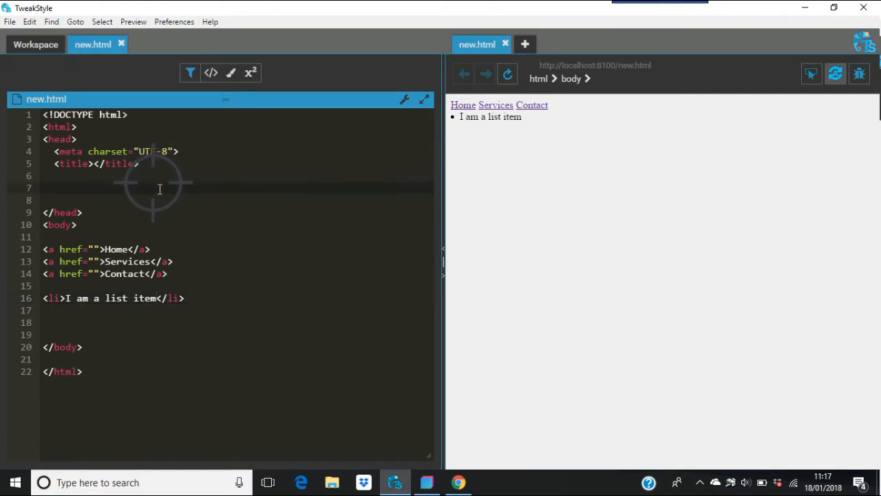
Add an empty <style> block to the page
{"action": "type", "text": "style"}
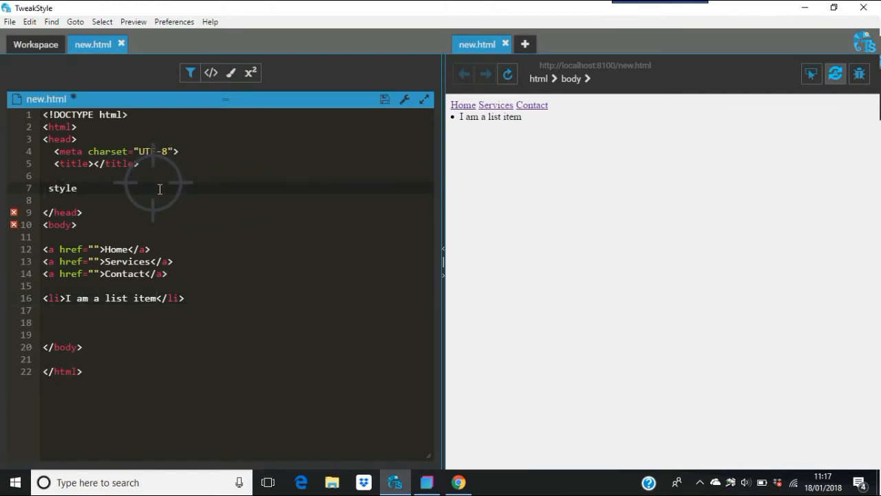
{"action": "type", "text": "<style>"}
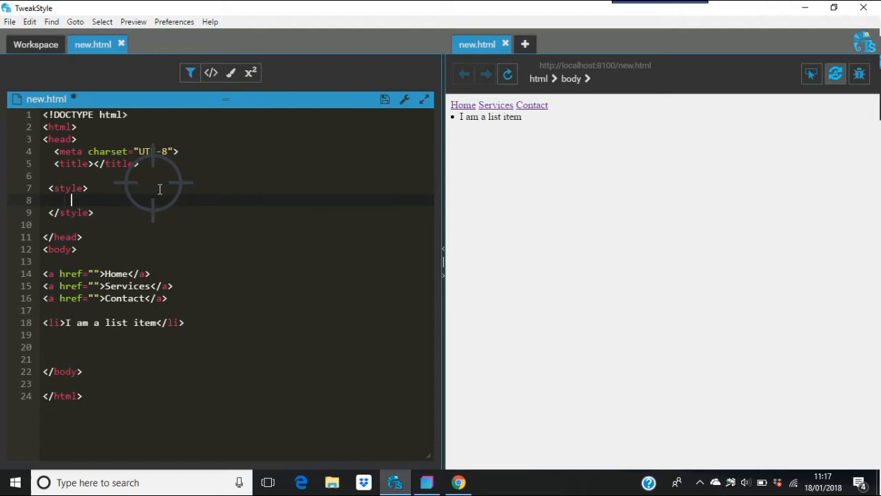
{"action": "key", "text": "enter"}
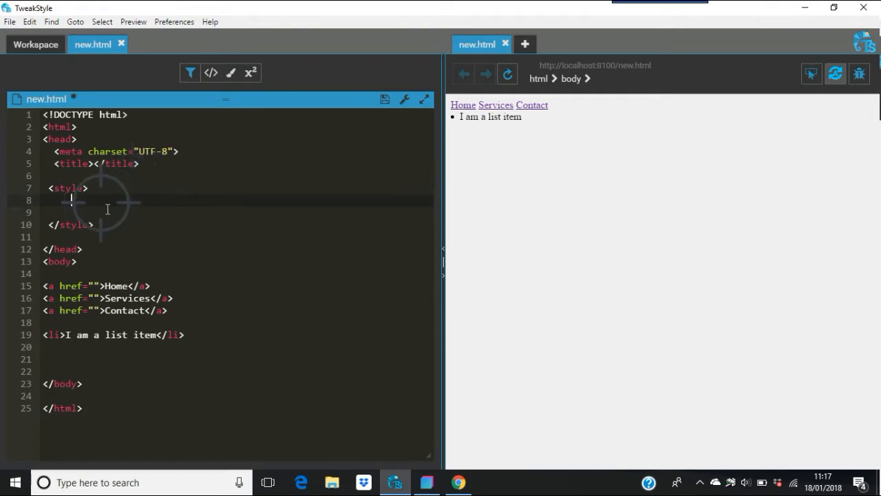
{"action": "key", "text": "Enter"}
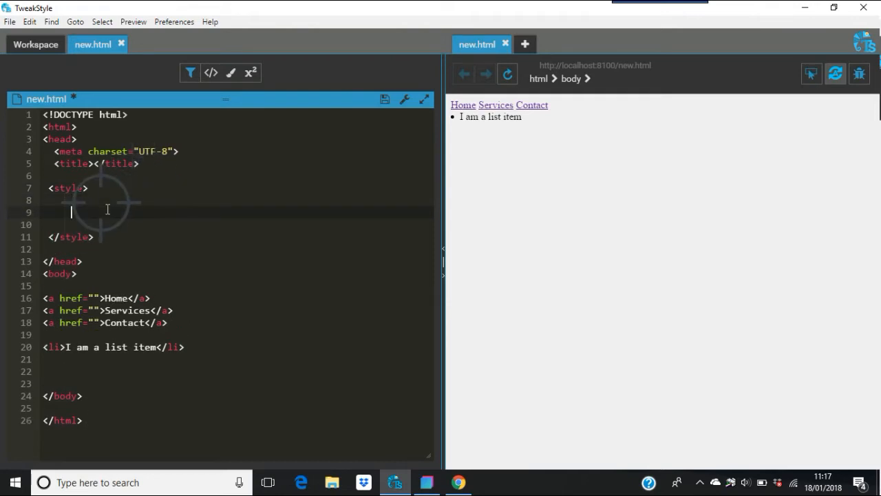
Write an a:hover rule with background-color #f90
{"action": "type", "text": "a"}
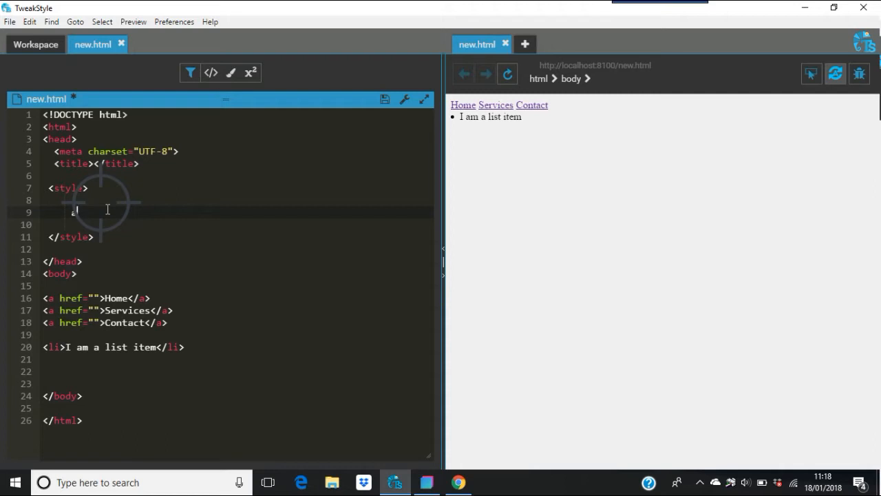
{"action": "type", "text": ":hover"}
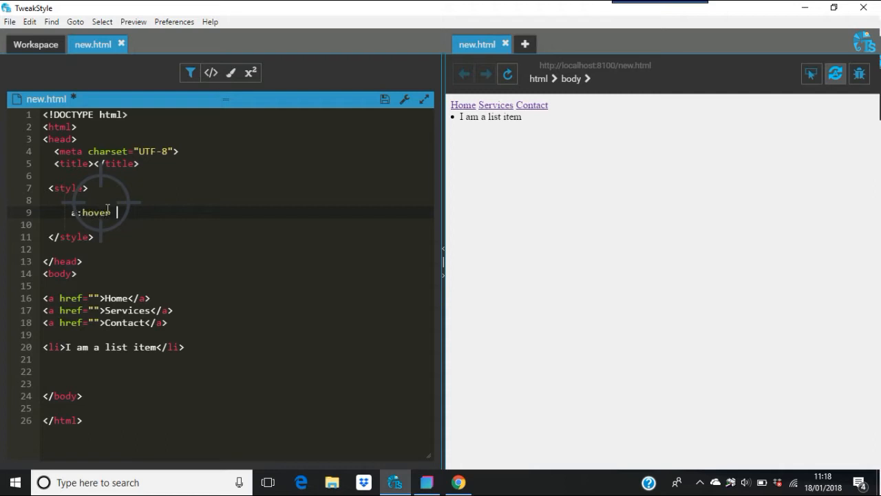
{"action": "type", "text": "{}"}
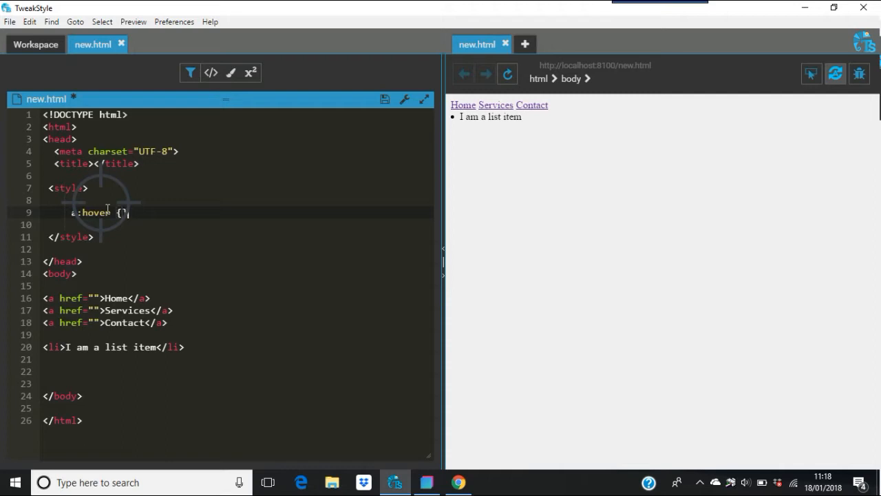
{"action": "key", "text": "Enter"}
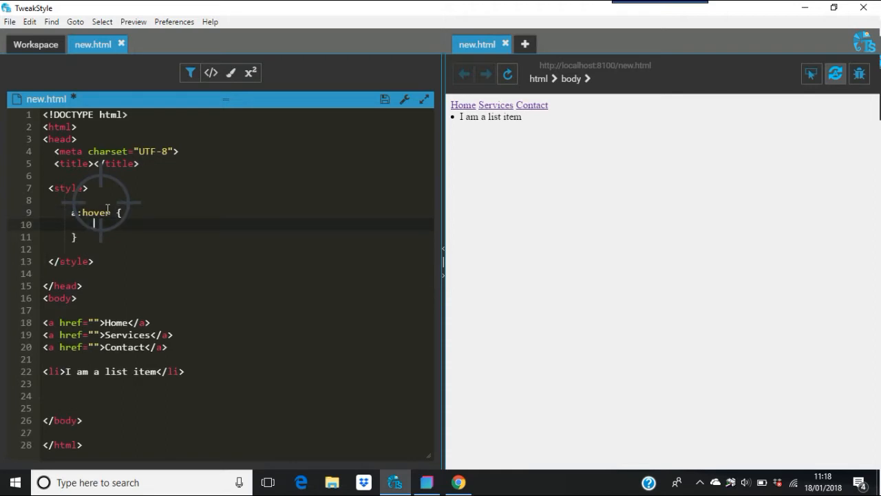
{"action": "type", "text": "b"}
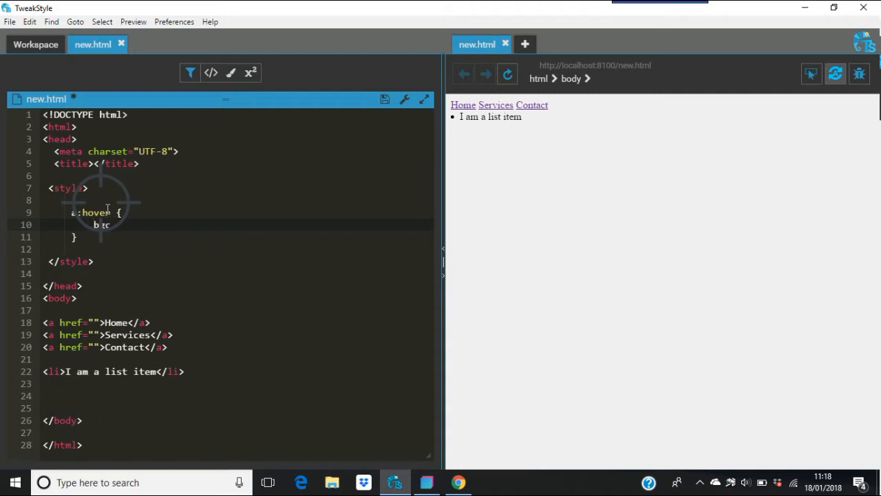
{"action": "type", "text": "ackground-color: #fff;"}
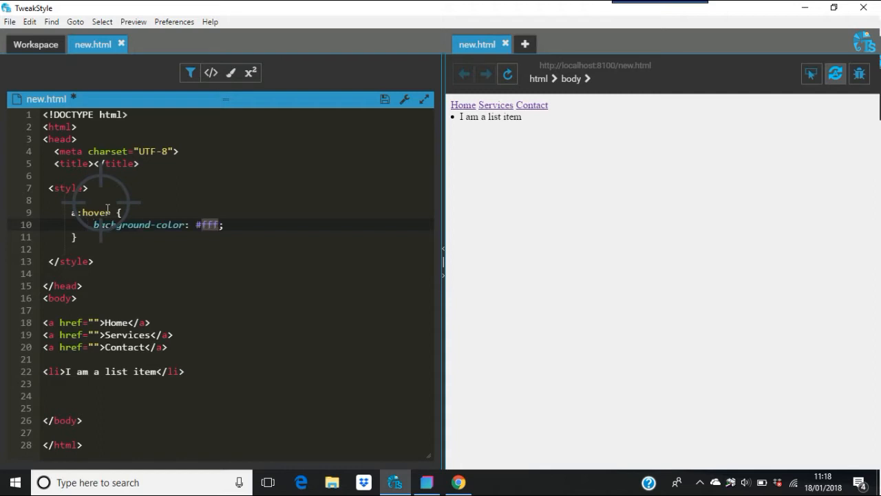
{"action": "type", "text": "f90"}
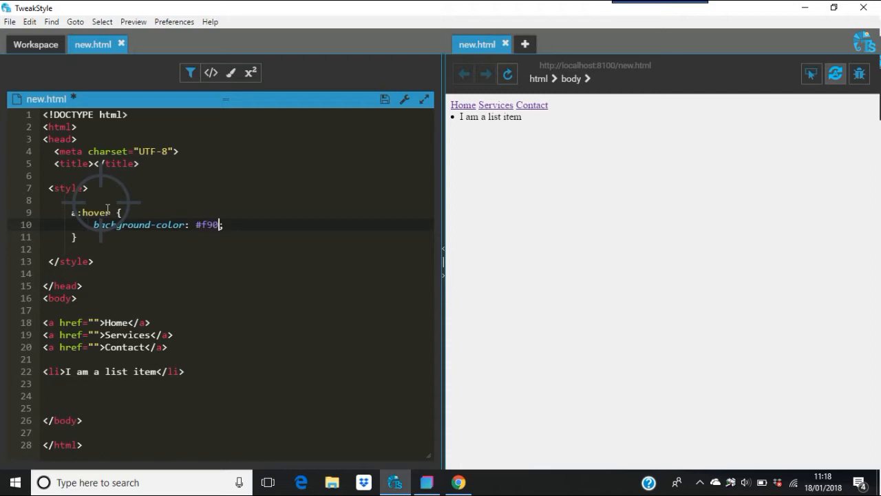
{"action": "mouse_move", "coordinate": [99, 130]}
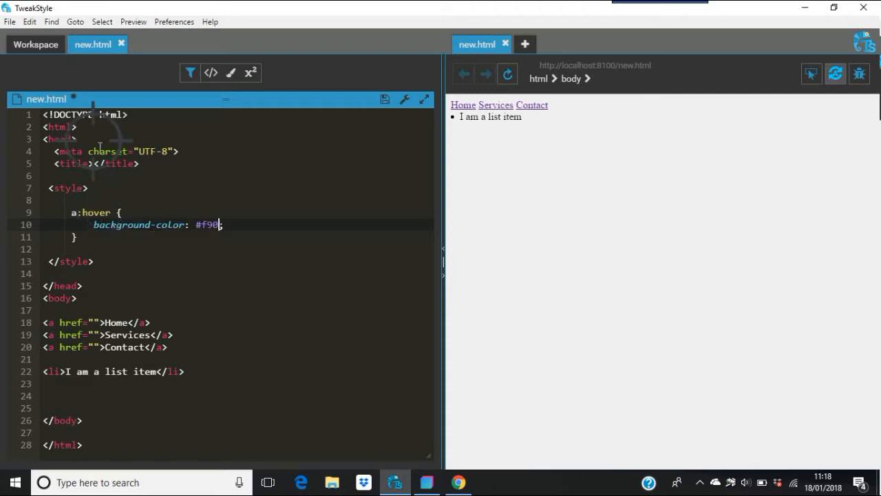
Save new.html via File > Save changes so the orange hover takes effect
{"action": "left_click", "coordinate": [10, 22]}
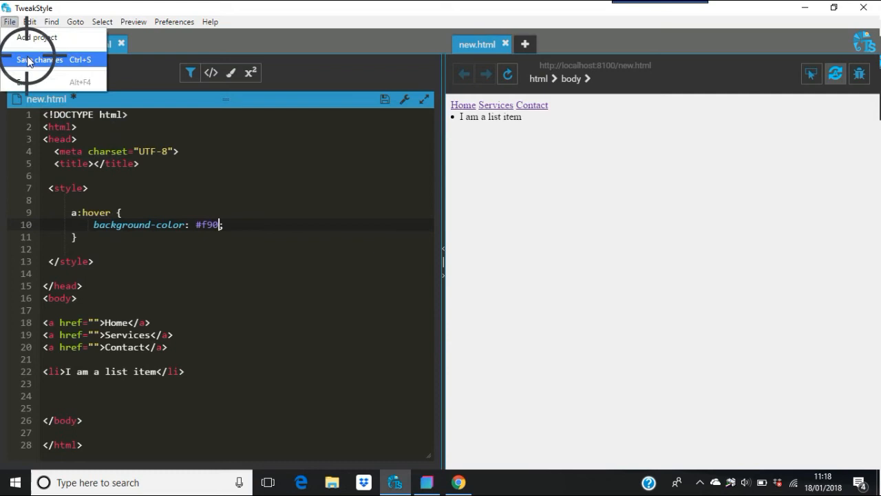
{"action": "left_click", "coordinate": [34, 61]}
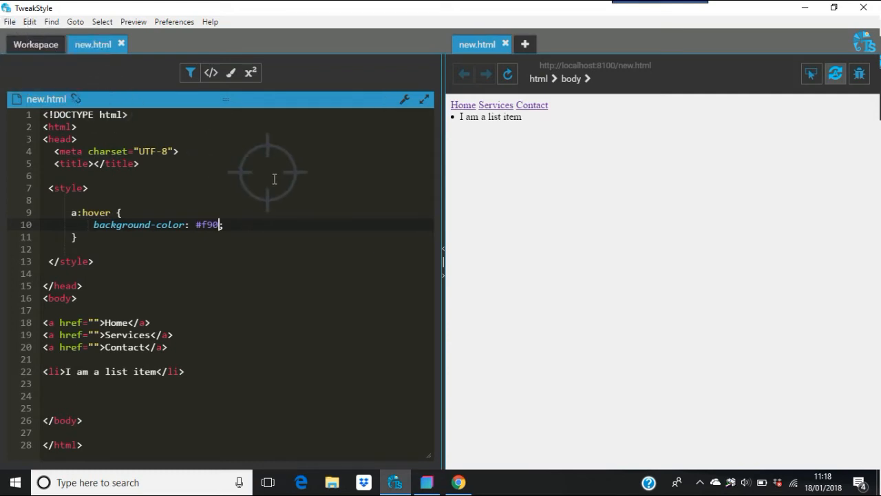
{"action": "mouse_move", "coordinate": [579, 127]}
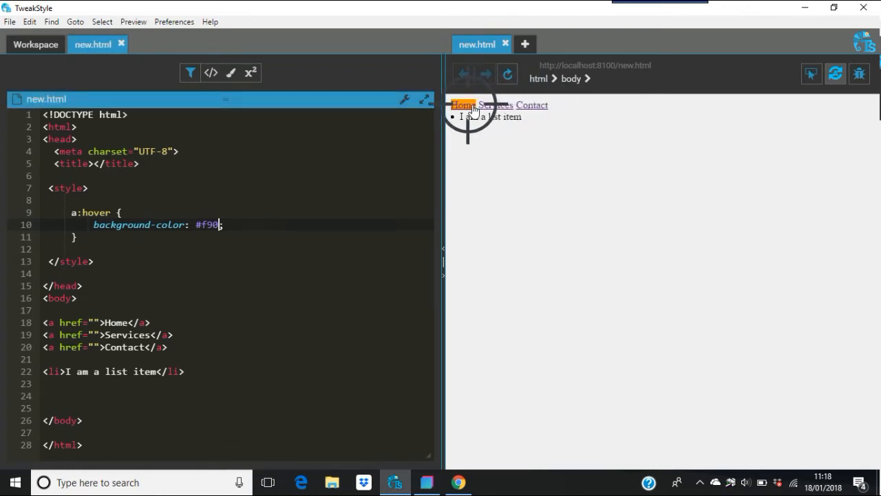
{"action": "mouse_move", "coordinate": [291, 265]}
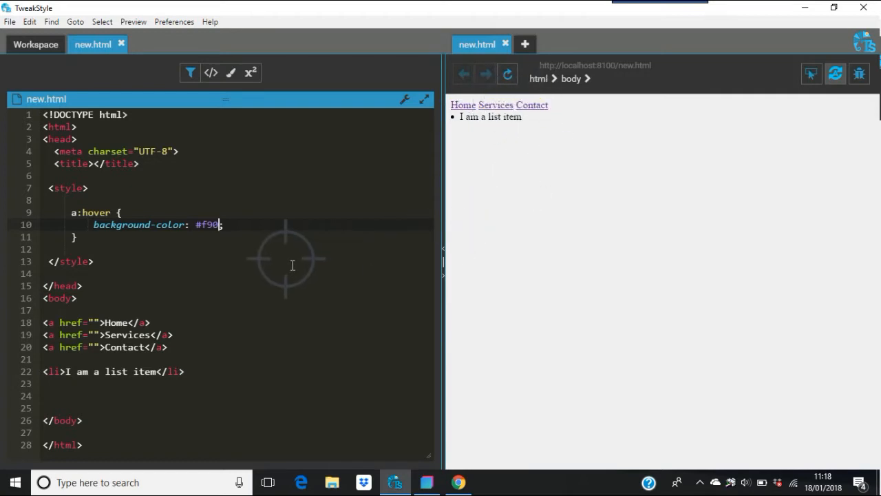
{"action": "mouse_move", "coordinate": [84, 225]}
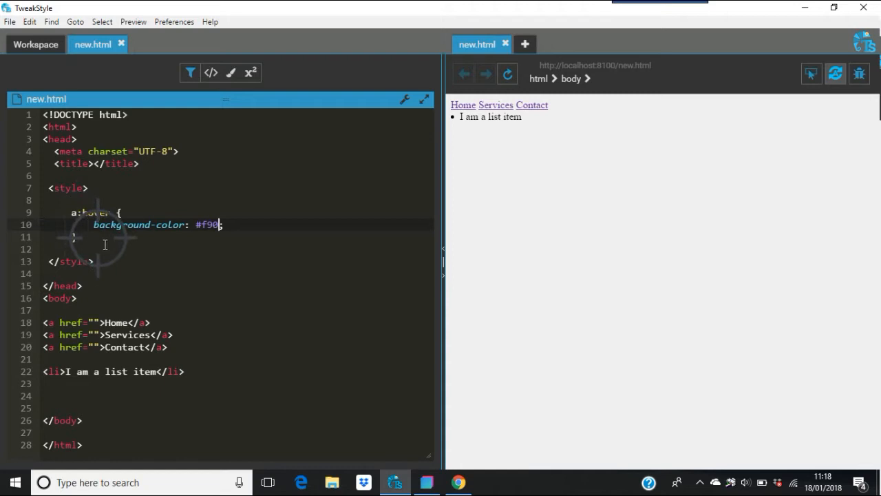
{"action": "mouse_move", "coordinate": [251, 225]}
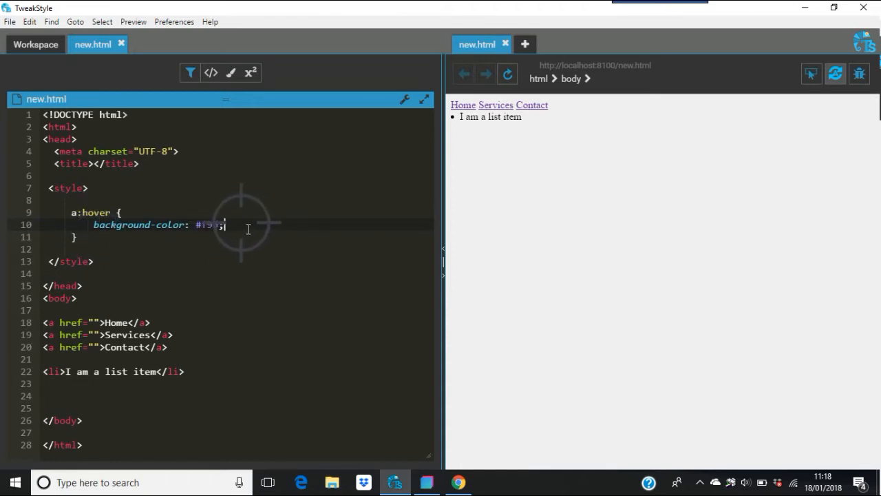
Add font-size: 20px; to the a:hover rule beneath the #f90 background
{"action": "key", "text": "Enter"}
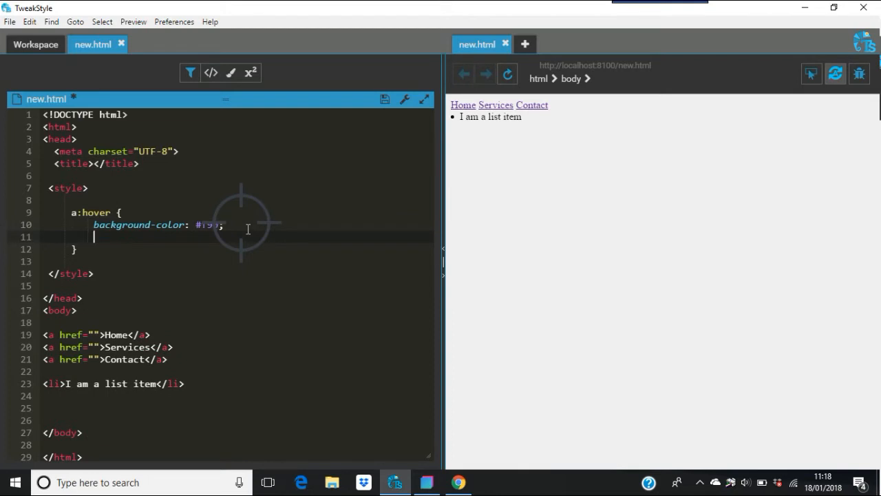
{"action": "type", "text": "ft"}
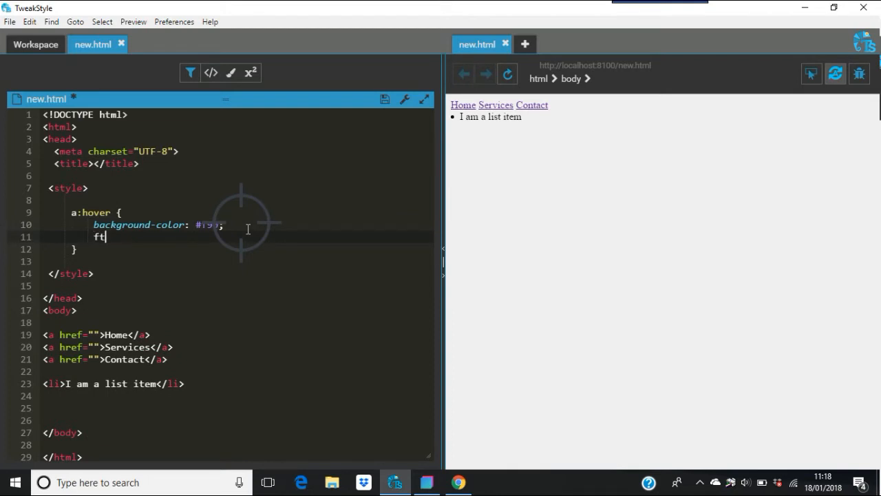
{"action": "type", "text": "sz"}
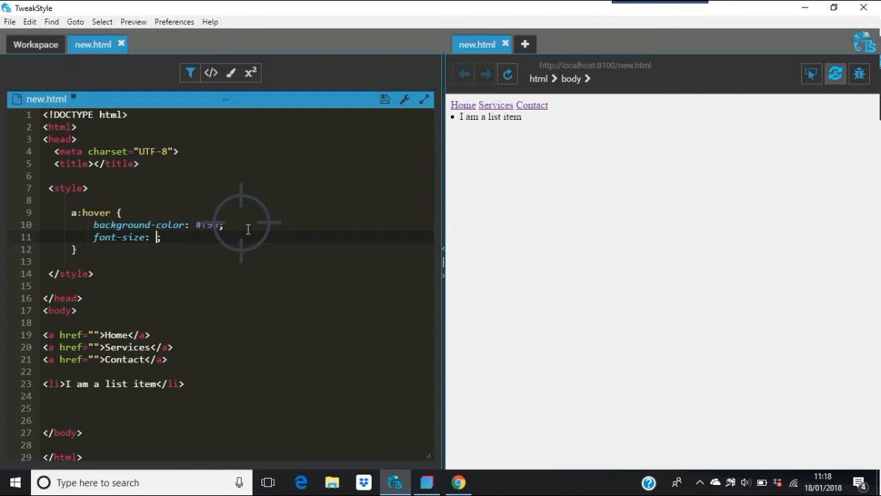
{"action": "type", "text": "20px"}
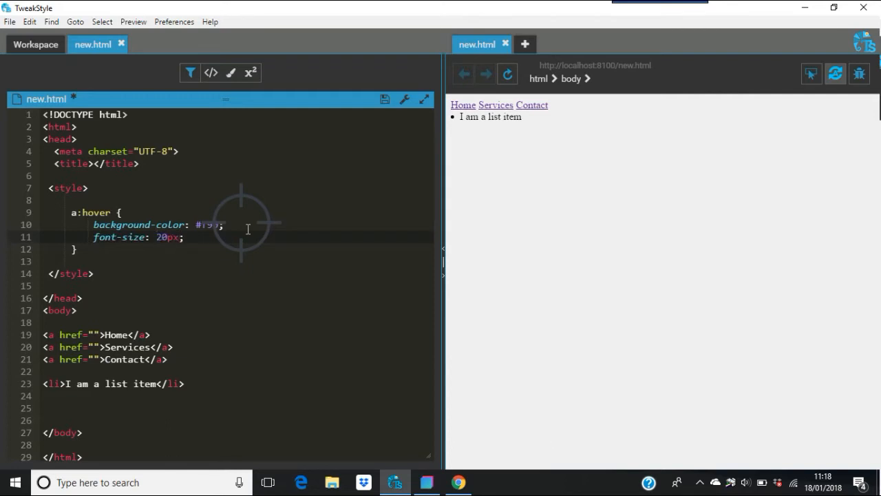
{"action": "left_click", "coordinate": [10, 22]}
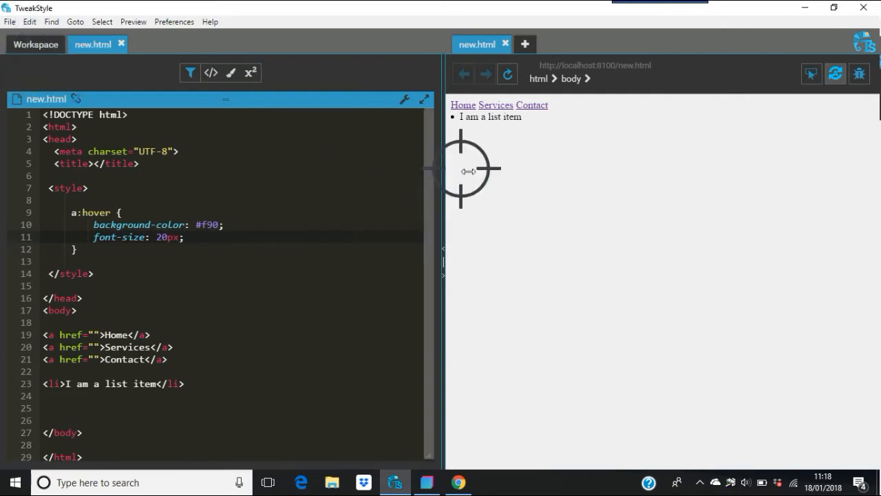
{"action": "mouse_move", "coordinate": [559, 132]}
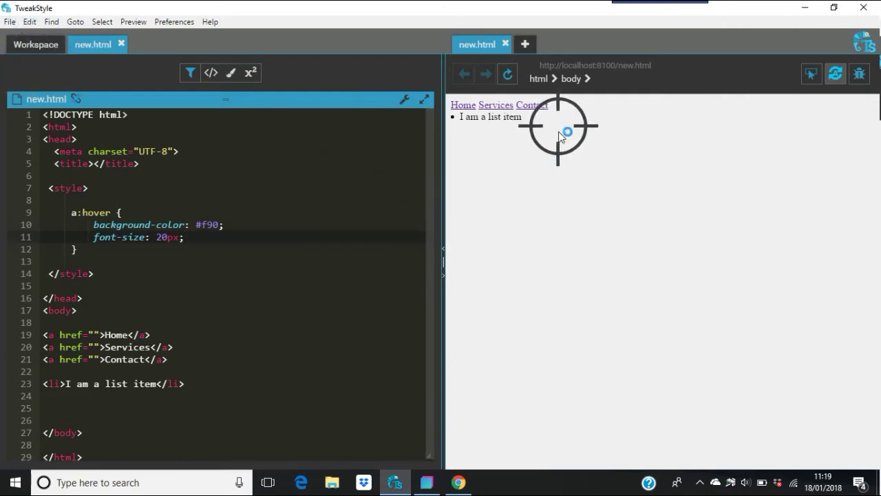
{"action": "mouse_move", "coordinate": [538, 109]}
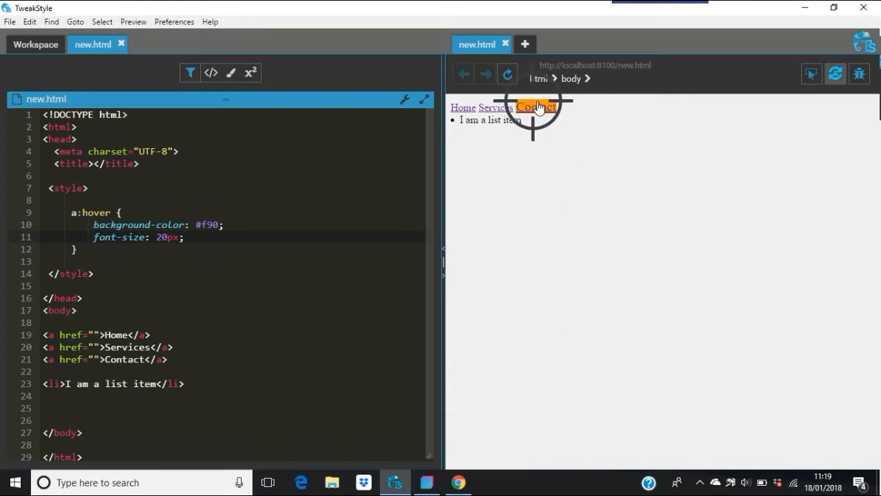
{"action": "mouse_move", "coordinate": [510, 107]}
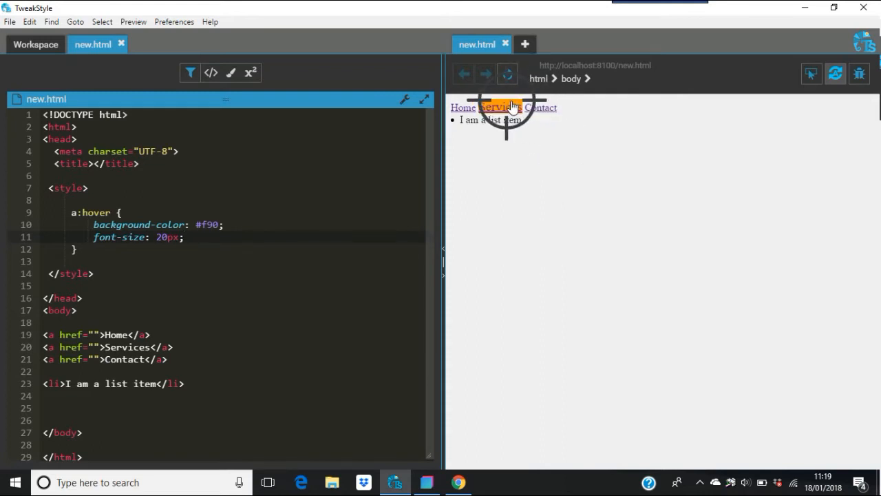
{"action": "mouse_move", "coordinate": [137, 205]}
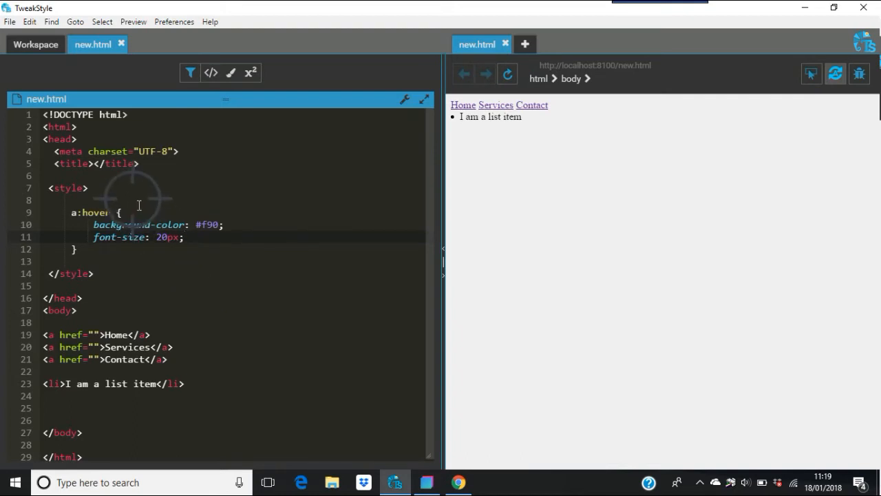
Add a base a rule above a:hover with background-color #444
{"action": "key", "text": "Enter"}
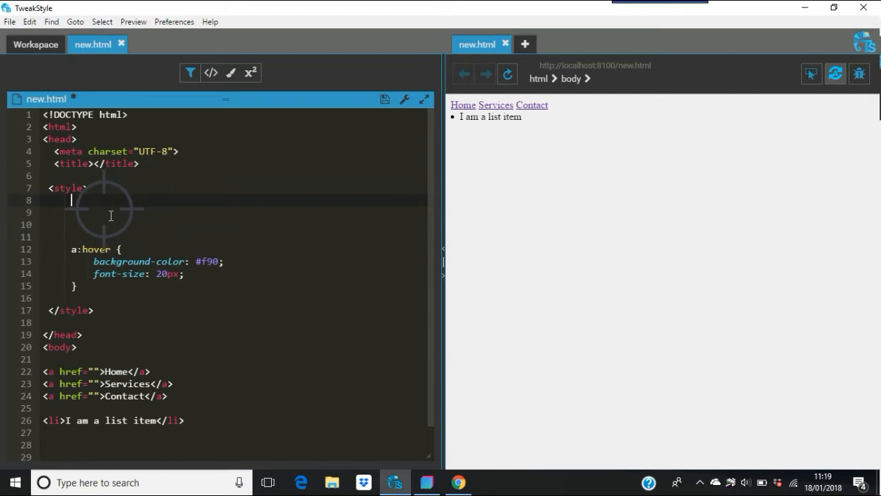
{"action": "key", "text": "Enter"}
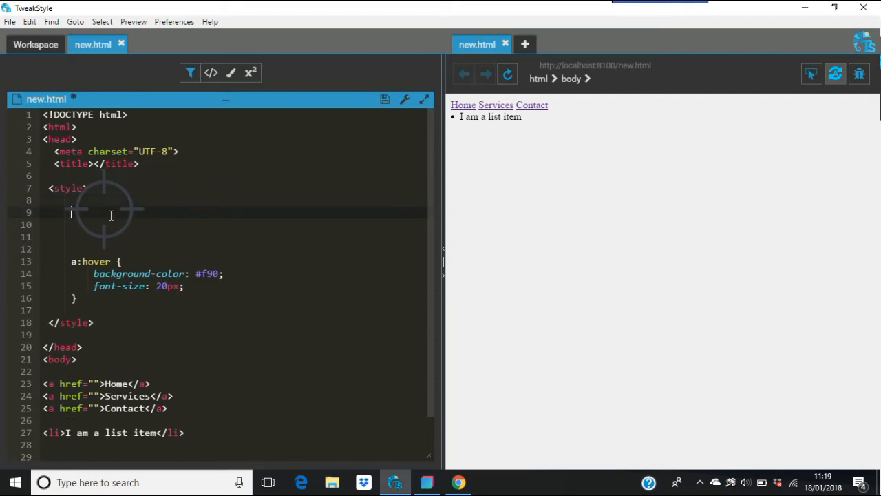
{"action": "type", "text": "a"}
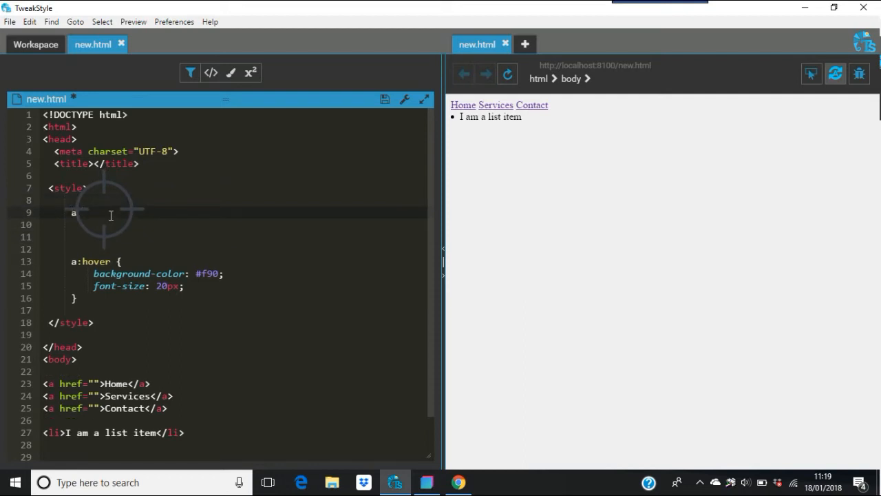
{"action": "type", "text": "{}"}
{"action": "type", "text": "background-color: #;"}
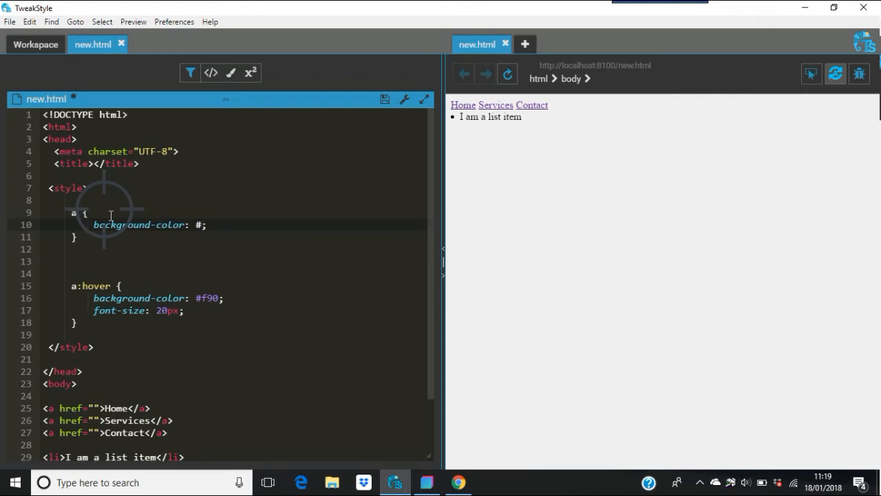
{"action": "left_click", "coordinate": [88, 212]}
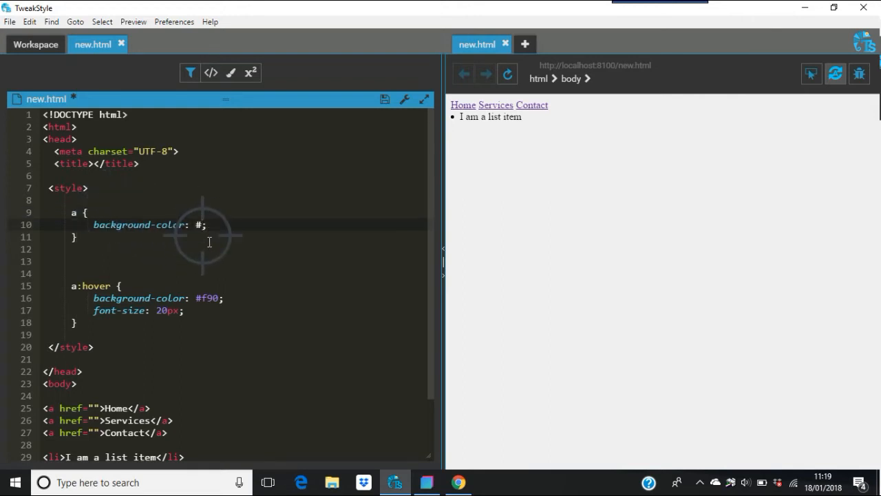
{"action": "type", "text": "444"}
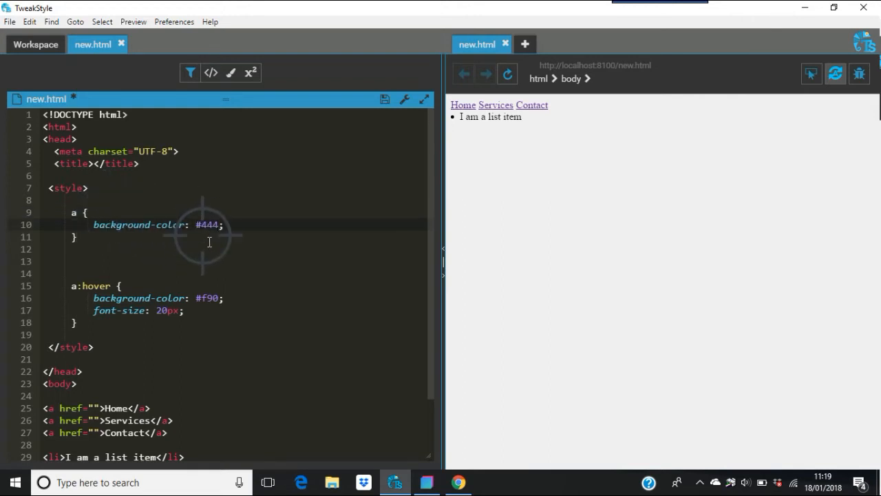
Save the page and refresh the preview to show the dark gray link blocks
{"action": "left_click", "coordinate": [11, 22]}
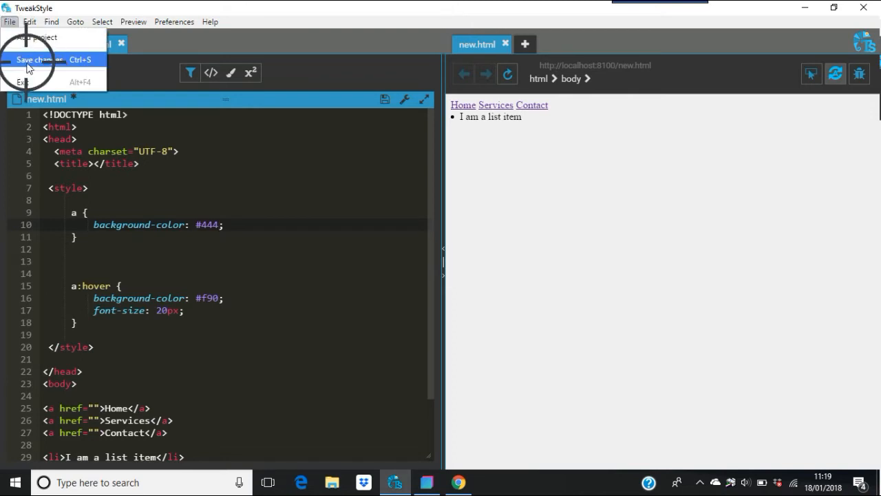
{"action": "left_click", "coordinate": [38, 61]}
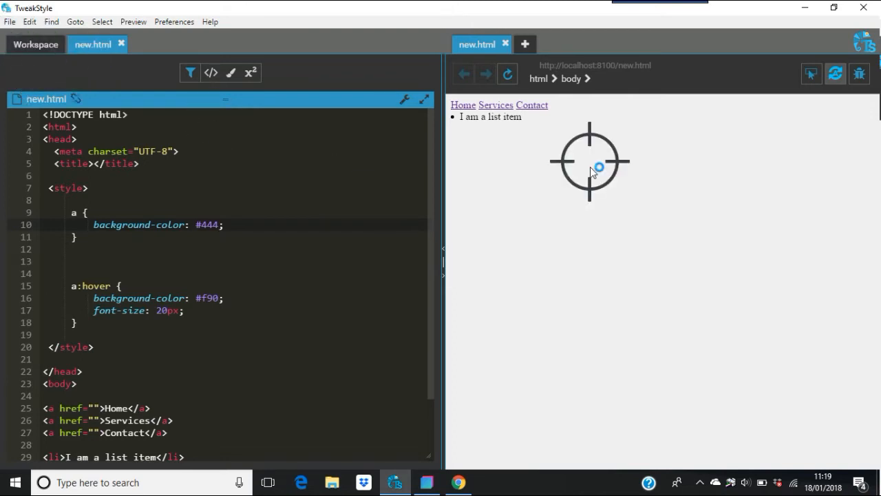
{"action": "left_click", "coordinate": [506, 73]}
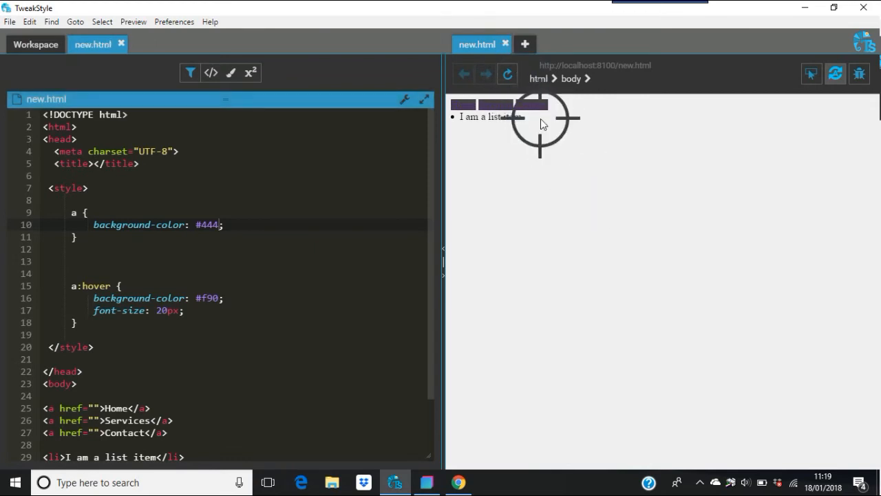
{"action": "mouse_move", "coordinate": [296, 231]}
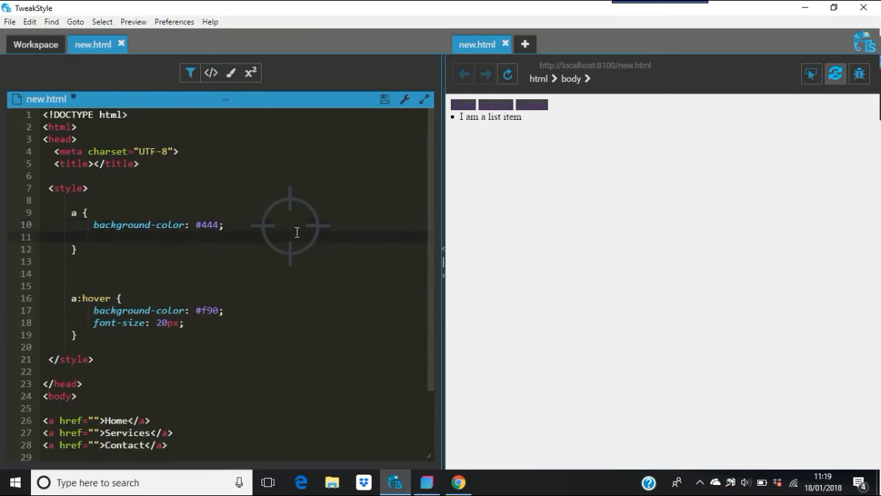
Add color: #ccc; to the base a rule and refresh the preview
{"action": "type", "text": "c#"}
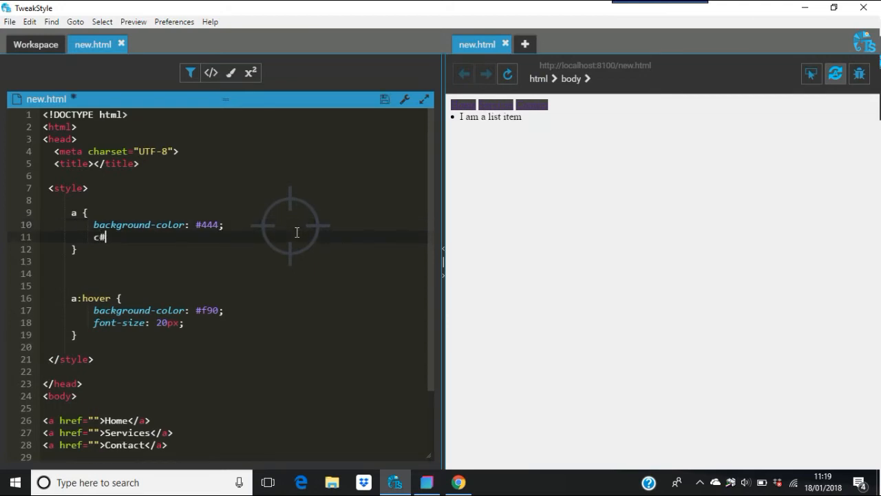
{"action": "type", "text": "ccc;"}
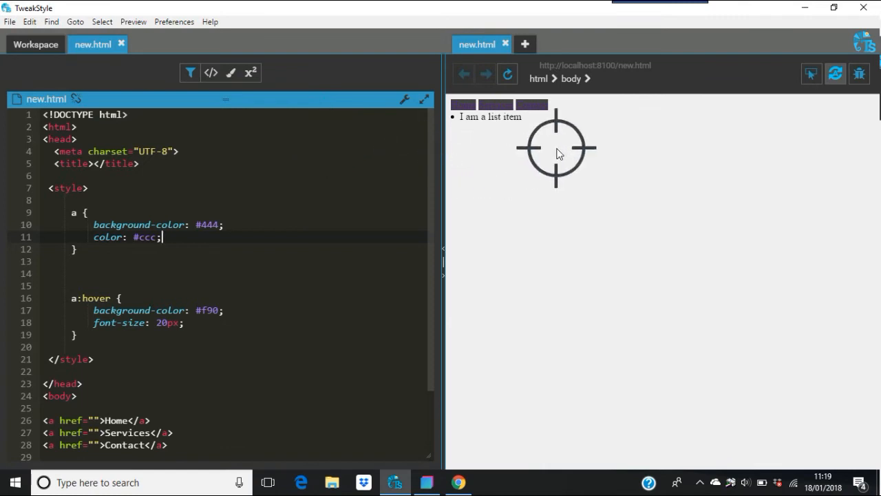
{"action": "left_click", "coordinate": [508, 74]}
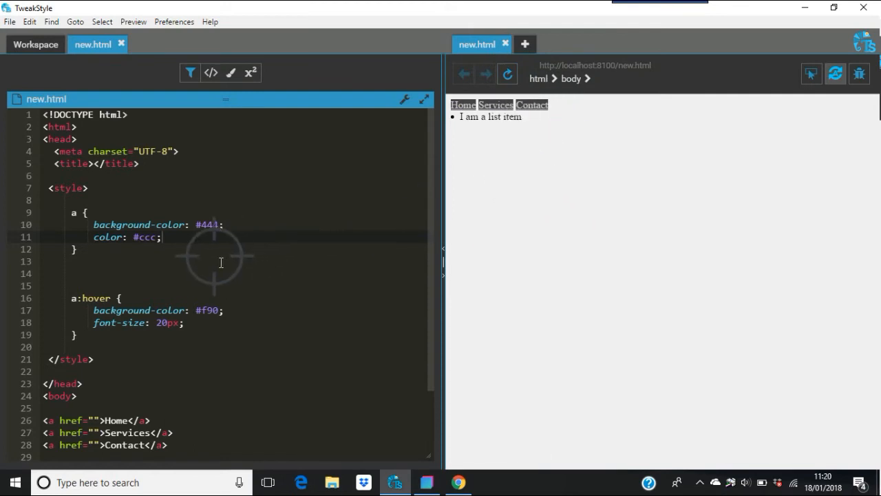
{"action": "mouse_move", "coordinate": [204, 242]}
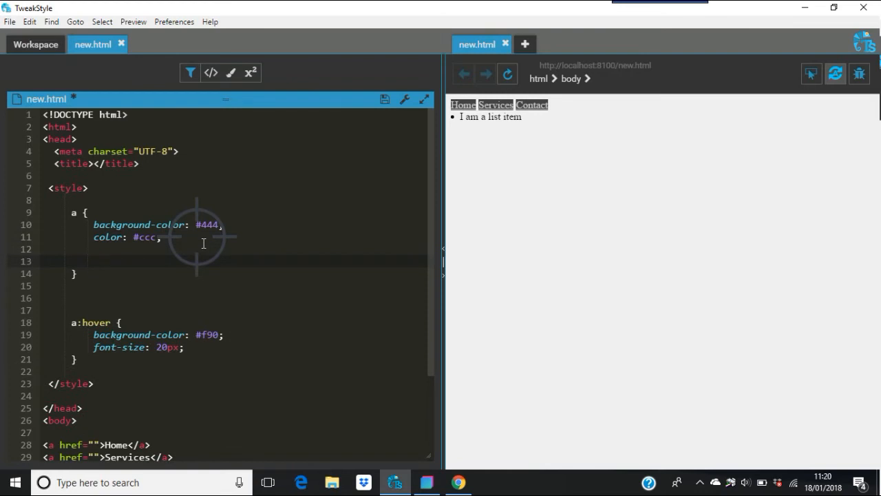
Add text-decoration: none; to the base a rule via the tdn shorthand and save new.html
{"action": "type", "text": "t"}
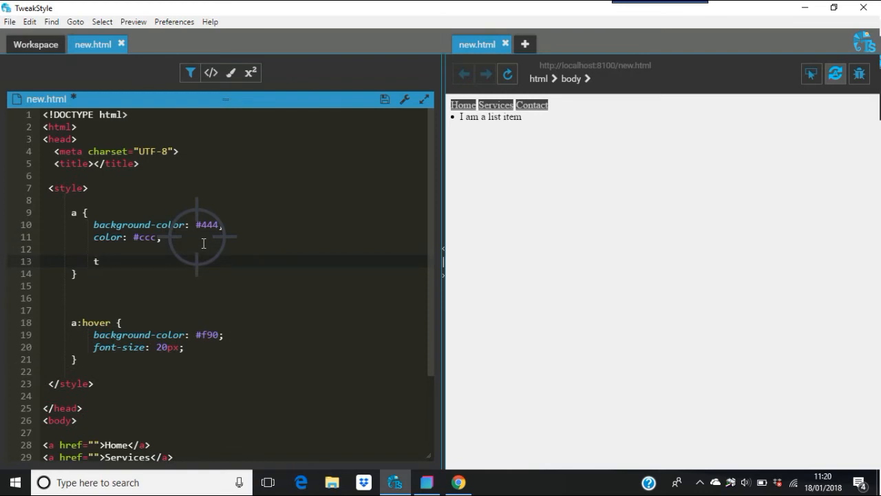
{"action": "type", "text": "dn"}
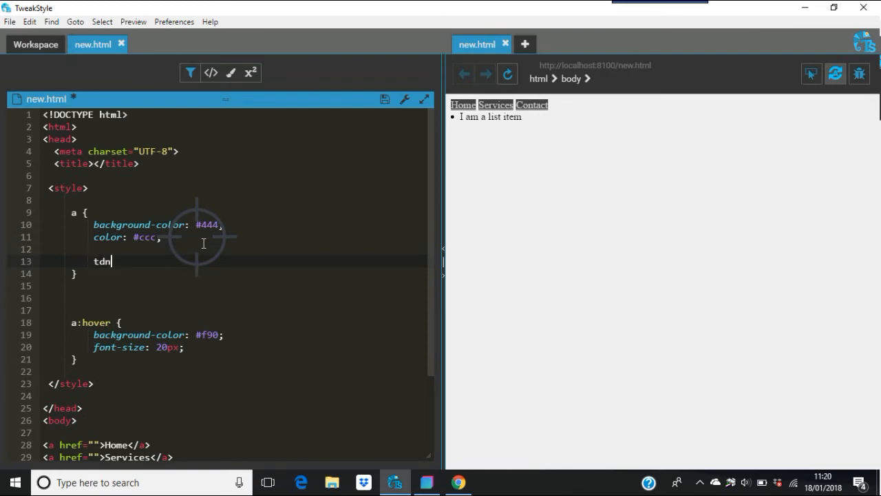
{"action": "type", "text": "text-decoration: none;"}
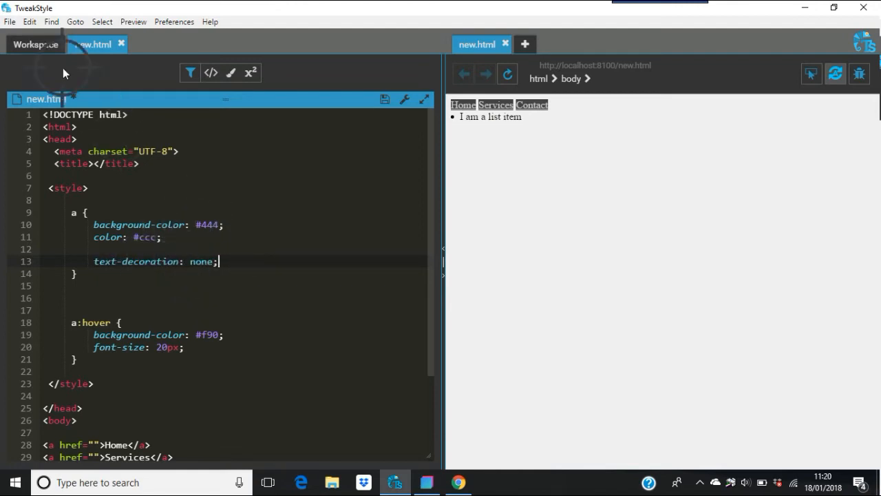
{"action": "left_click", "coordinate": [9, 22]}
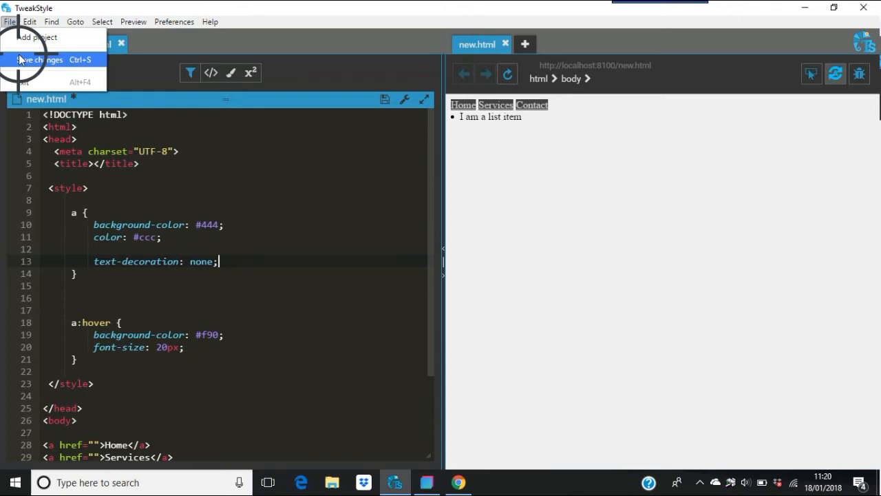
{"action": "left_click", "coordinate": [41, 62]}
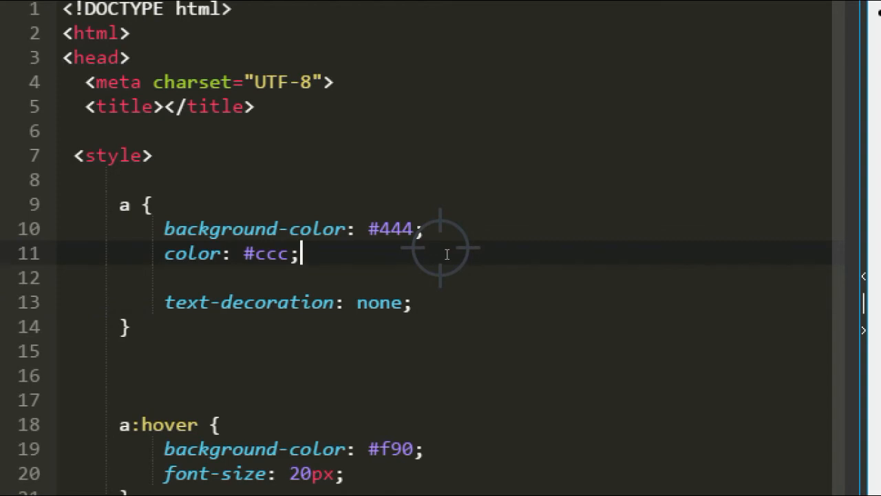
{"action": "scroll", "scroll_direction": "down", "scroll_amount": 3}
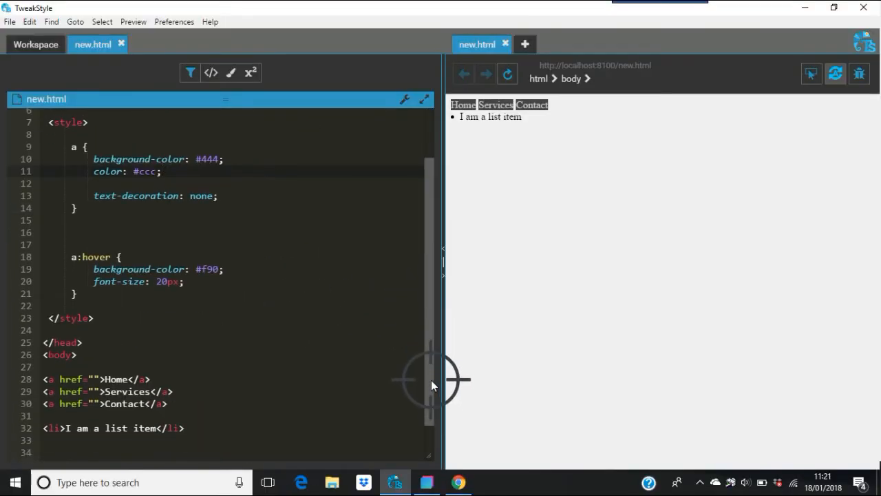
{"action": "mouse_move", "coordinate": [140, 297]}
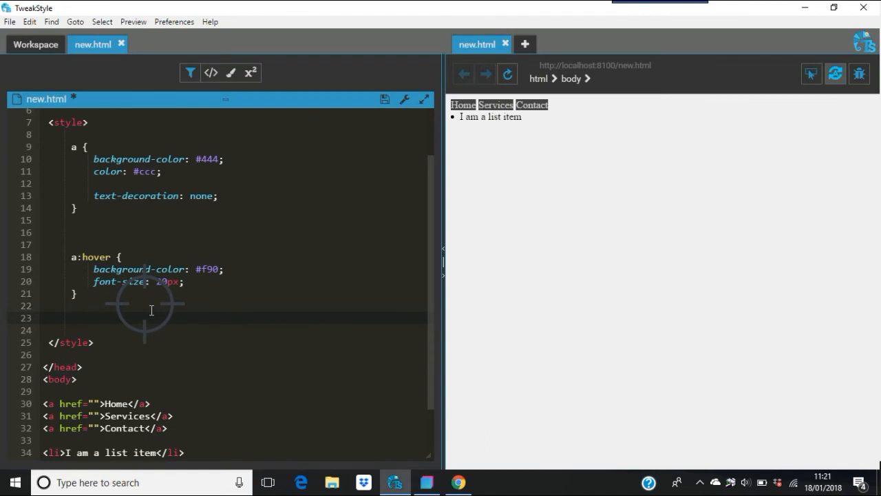
Add an li rule with background-color red and font-size 25px via bgc/fsz, then refresh the preview
{"action": "type", "text": "li"}
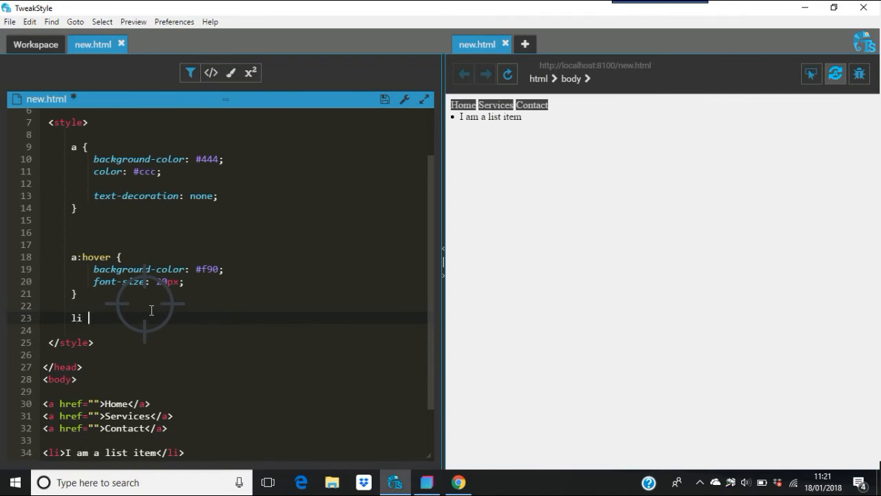
{"action": "type", "text": "{"}
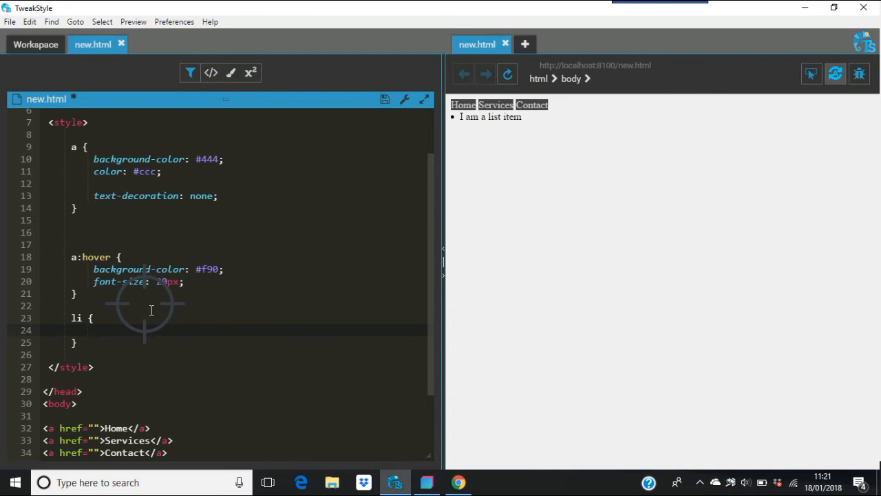
{"action": "type", "text": "bgc"}
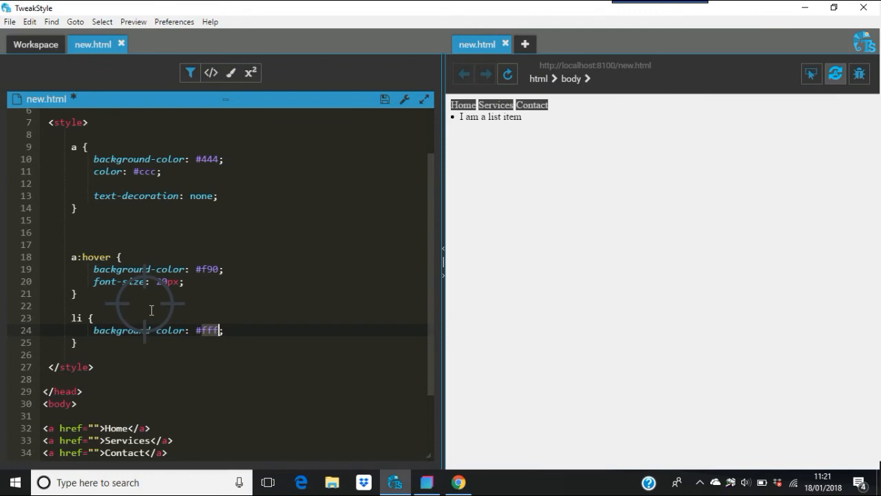
{"action": "type", "text": "red"}
{"action": "type", "text": "f"}
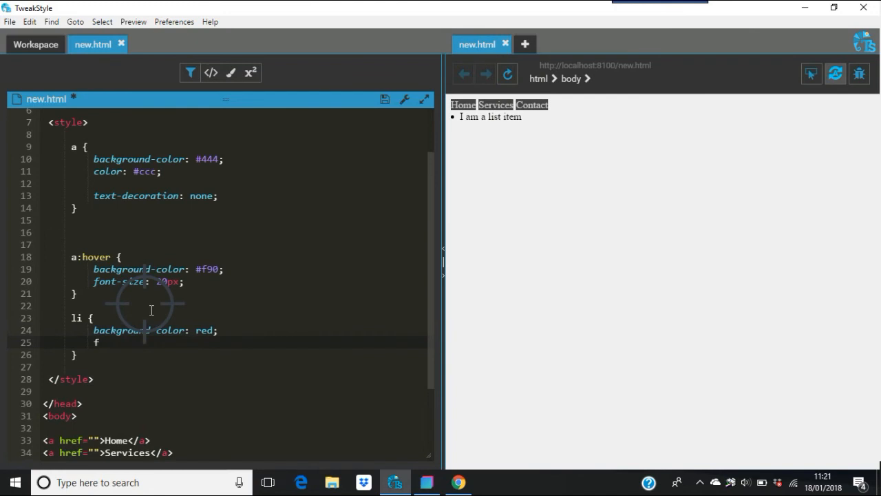
{"action": "type", "text": "sz"}
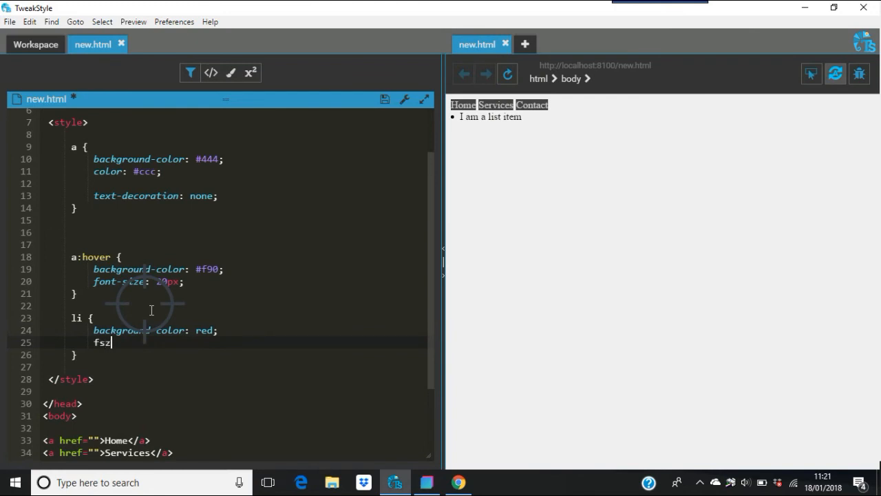
{"action": "type", "text": "25px;"}
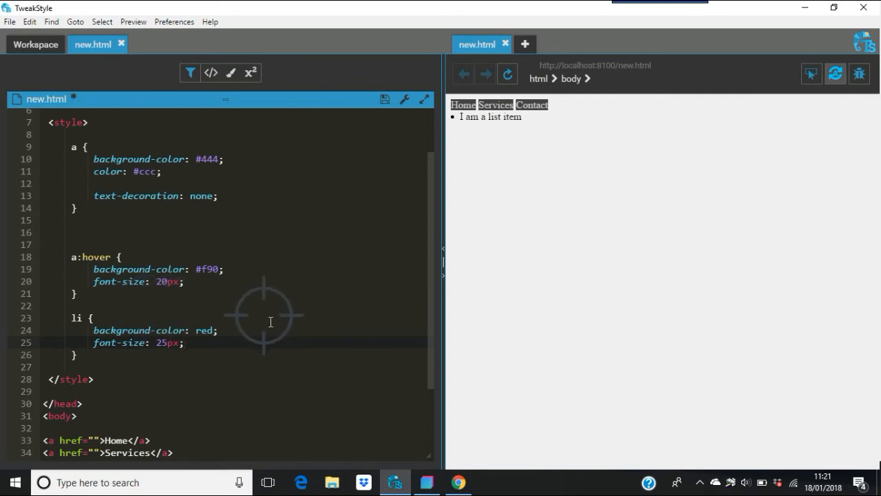
{"action": "left_click", "coordinate": [10, 22]}
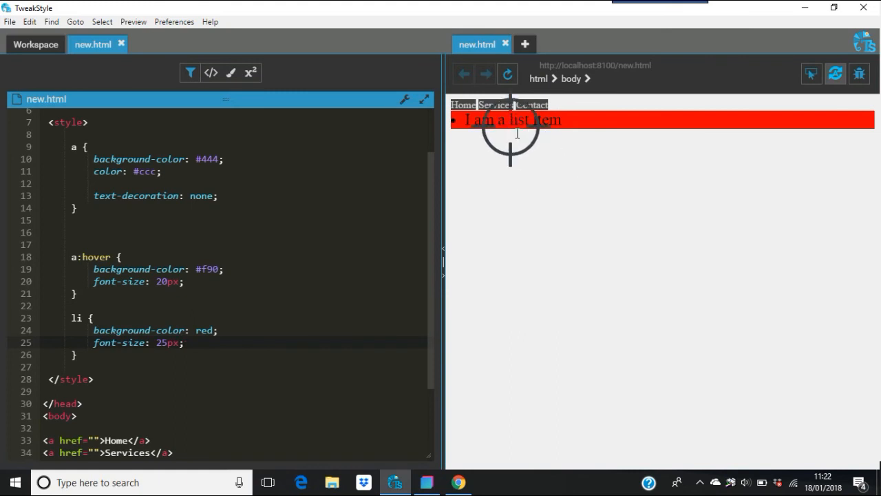
{"action": "mouse_move", "coordinate": [603, 119]}
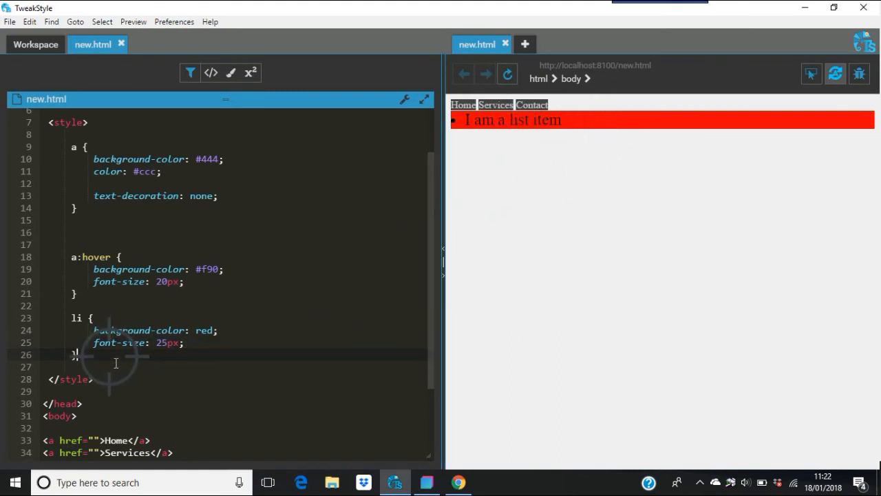
Add an li:hover rule below it with background-color blue and width 25%
{"action": "key", "text": "Enter"}
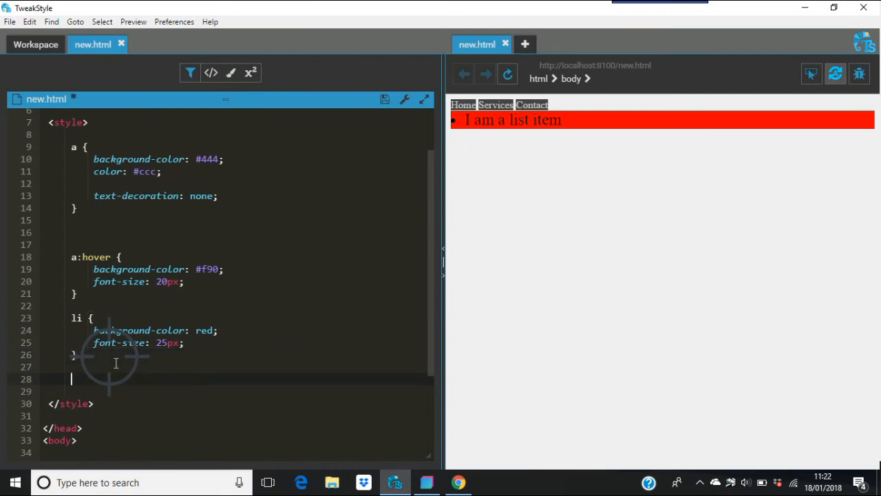
{"action": "type", "text": "li"}
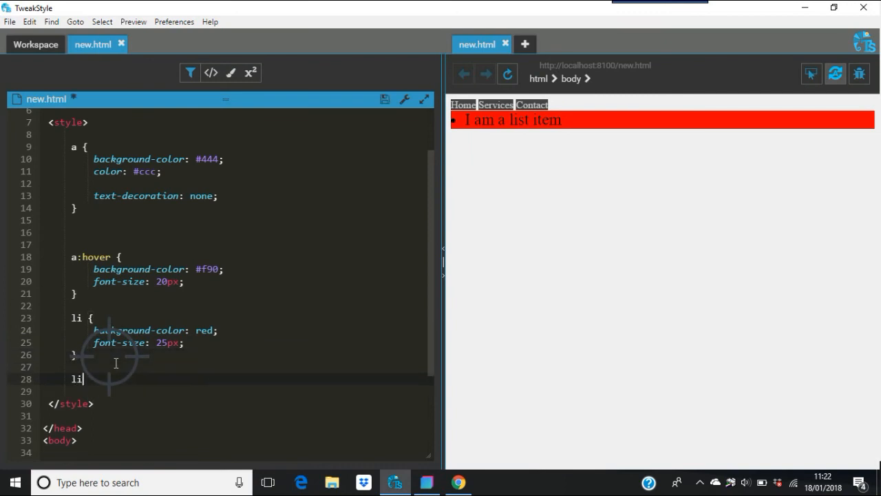
{"action": "type", "text": ":hover"}
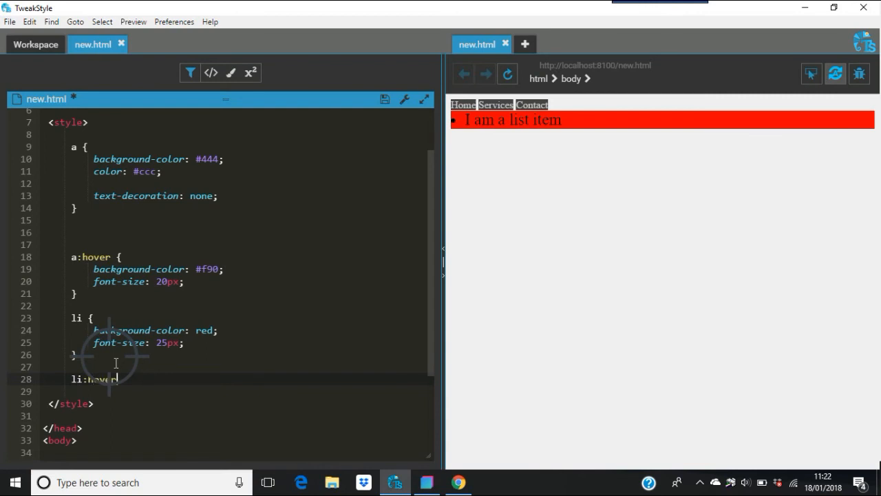
{"action": "type", "text": "{"}
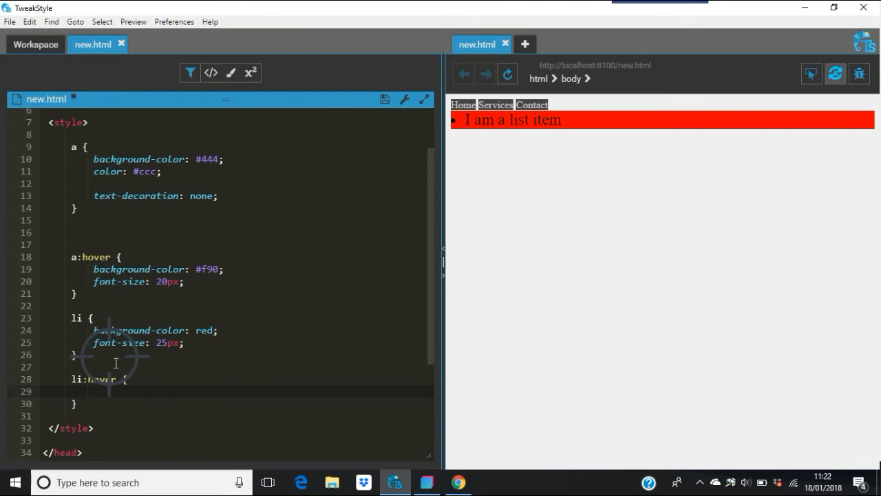
{"action": "type", "text": "background-color: #fff;"}
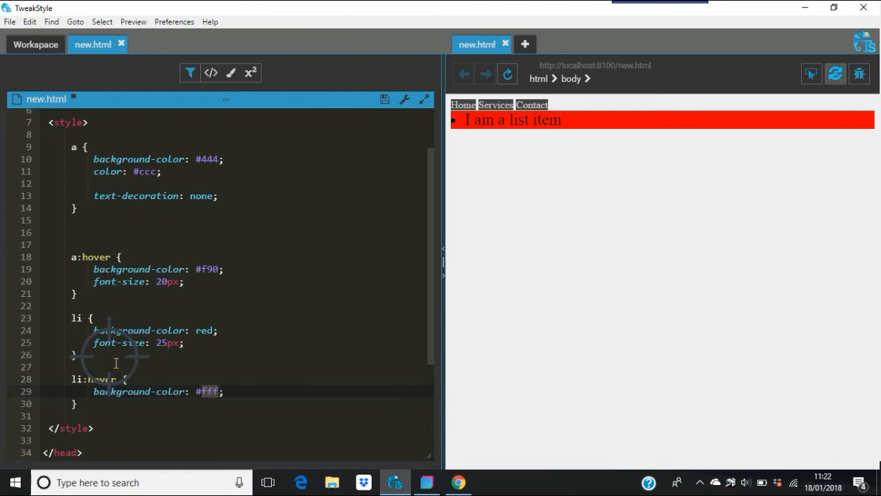
{"action": "type", "text": "blu"}
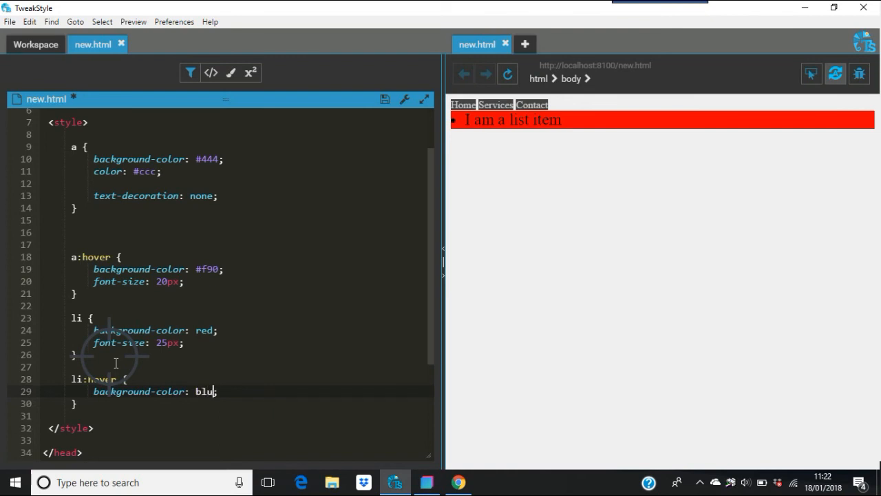
{"action": "type", "text": "e;"}
{"action": "type", "text": "w"}
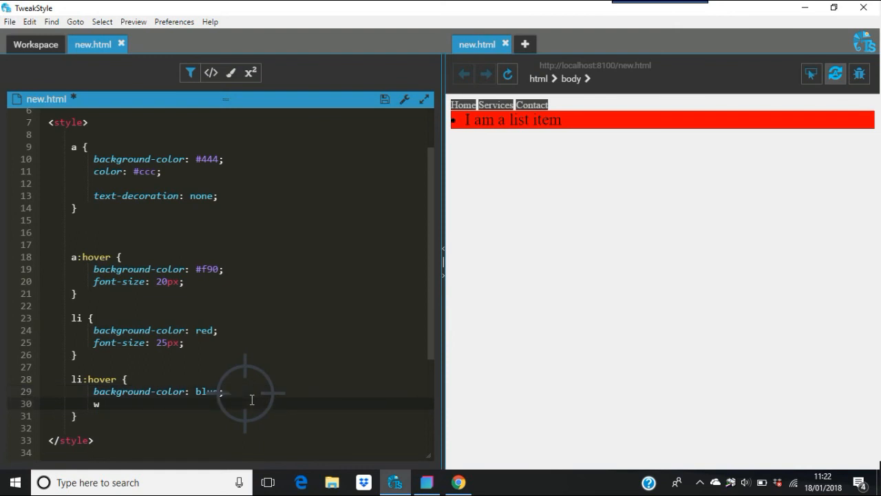
{"action": "type", "text": "25%;"}
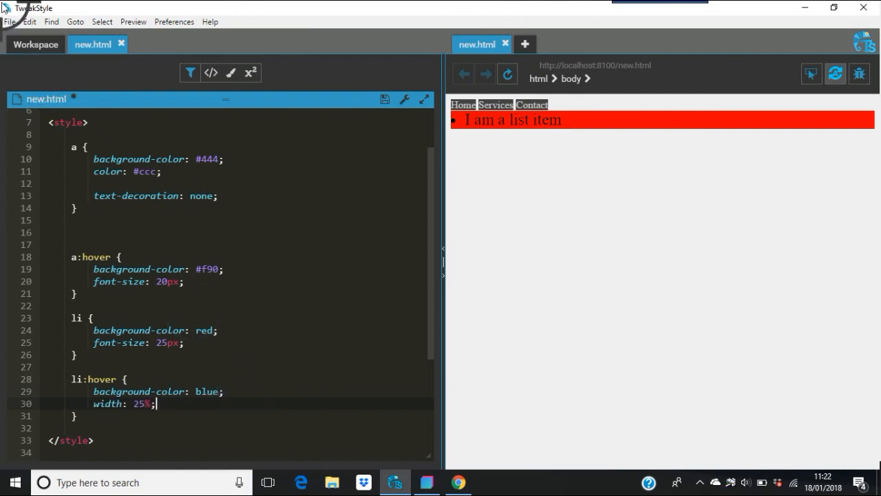
{"action": "left_click", "coordinate": [8, 22]}
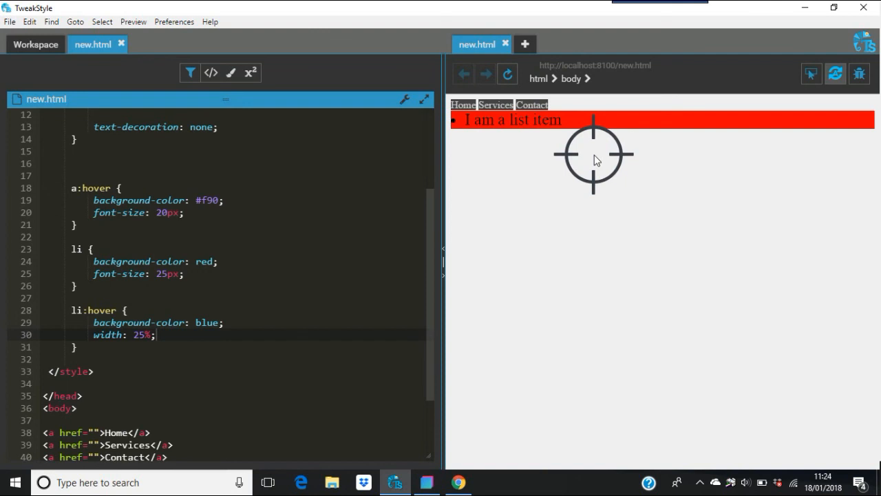
{"action": "mouse_move", "coordinate": [581, 129]}
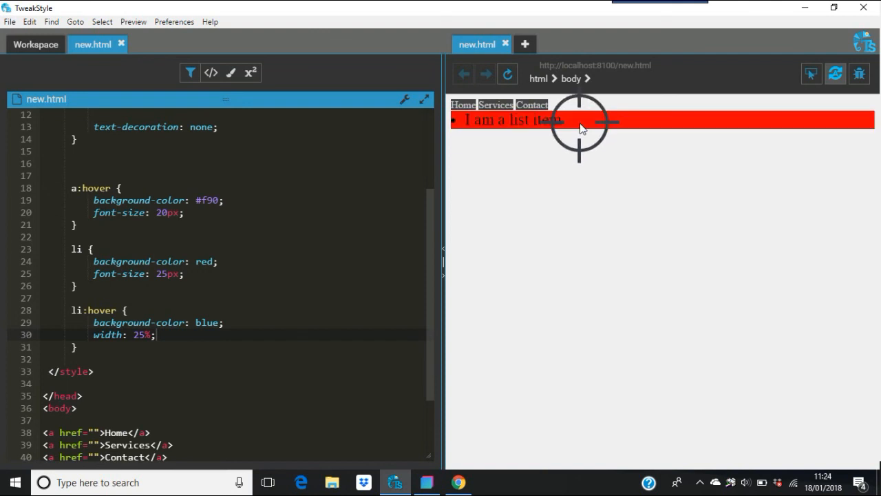
{"action": "mouse_move", "coordinate": [186, 353]}
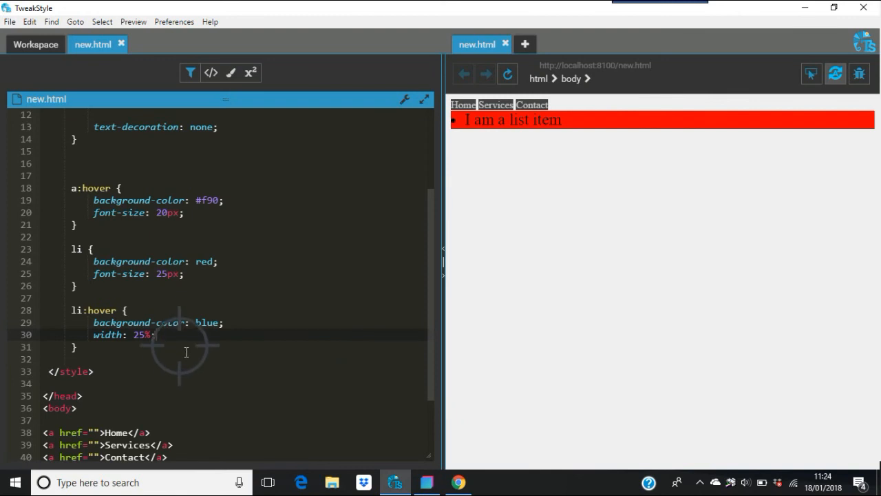
{"action": "mouse_move", "coordinate": [185, 349]}
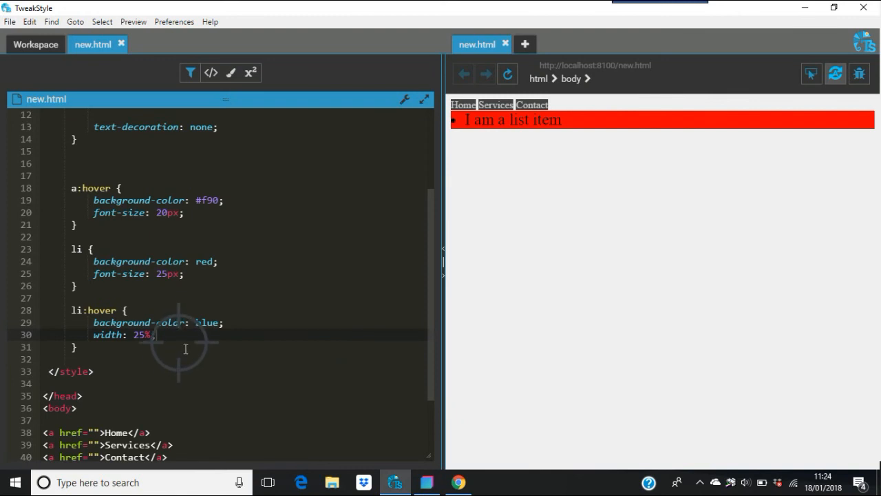
{"action": "mouse_move", "coordinate": [153, 347]}
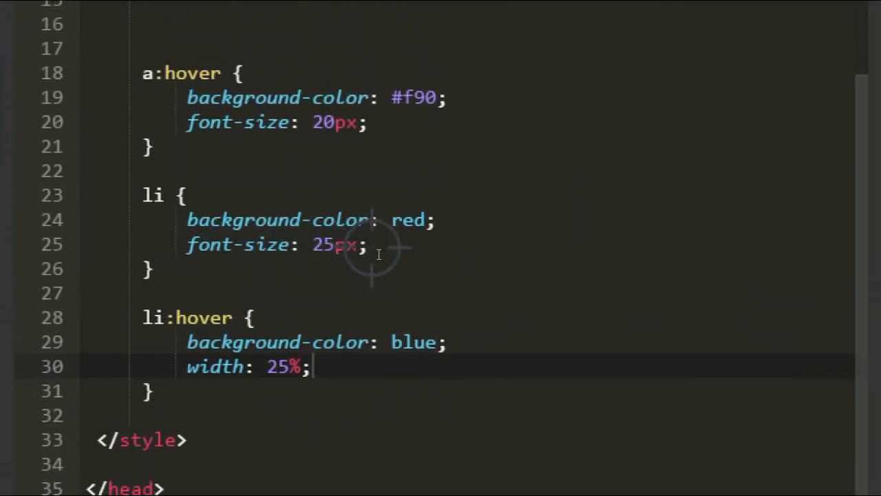
{"action": "scroll", "scroll_direction": "down", "scroll_amount": 3}
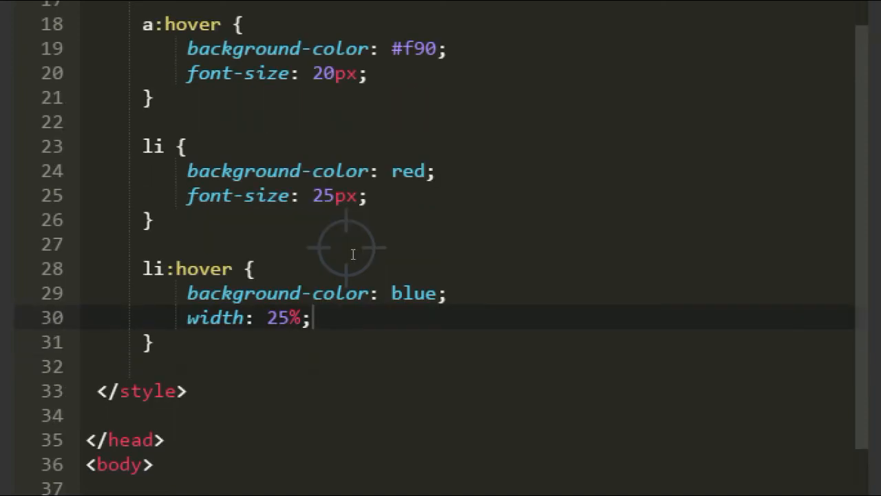
{"action": "scroll", "scroll_direction": "down", "scroll_amount": 3}
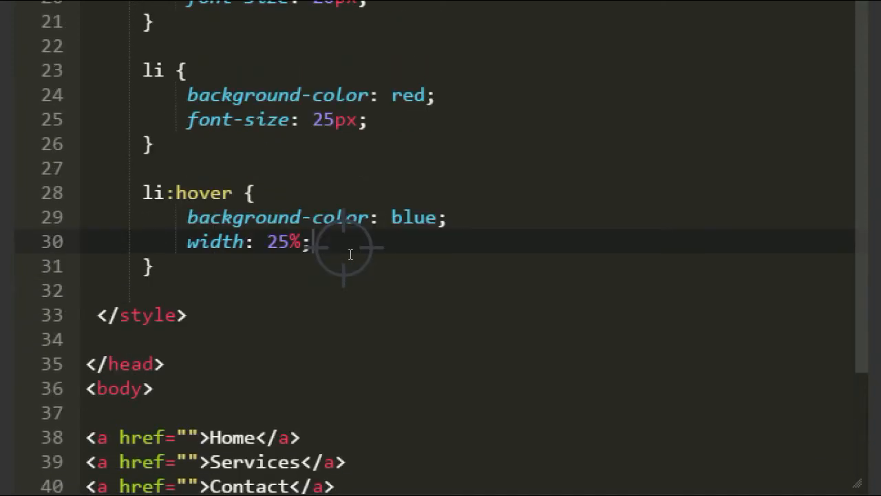